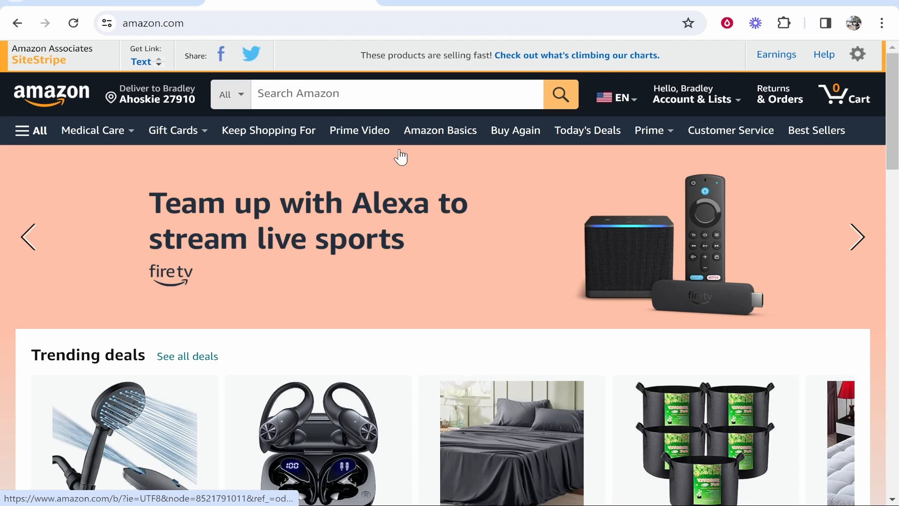
Search Google for 'amazon associates' and reach the OneLink page under Tools.
left_click(396, 92)
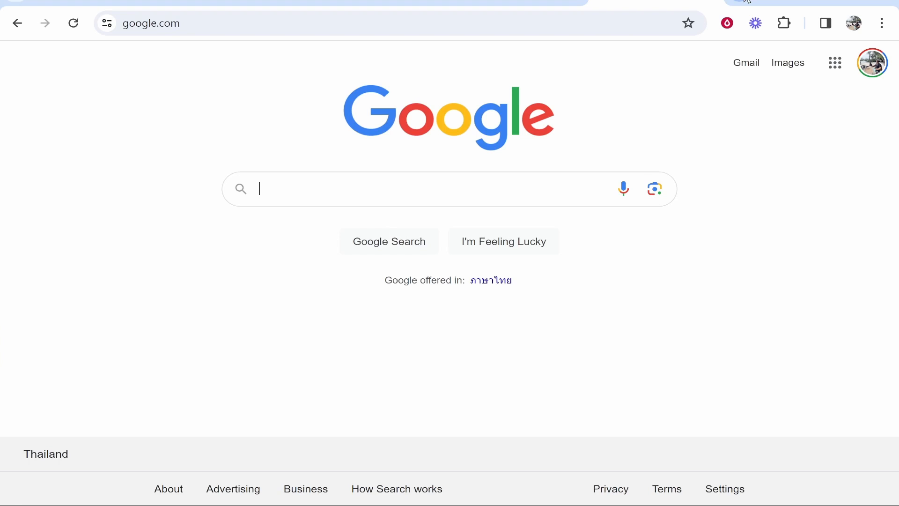
type("amazon associates")
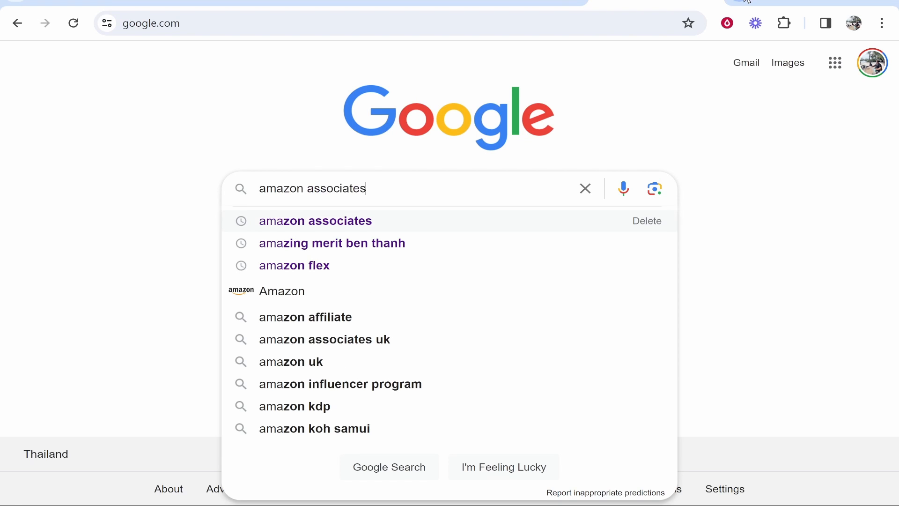
key("Enter")
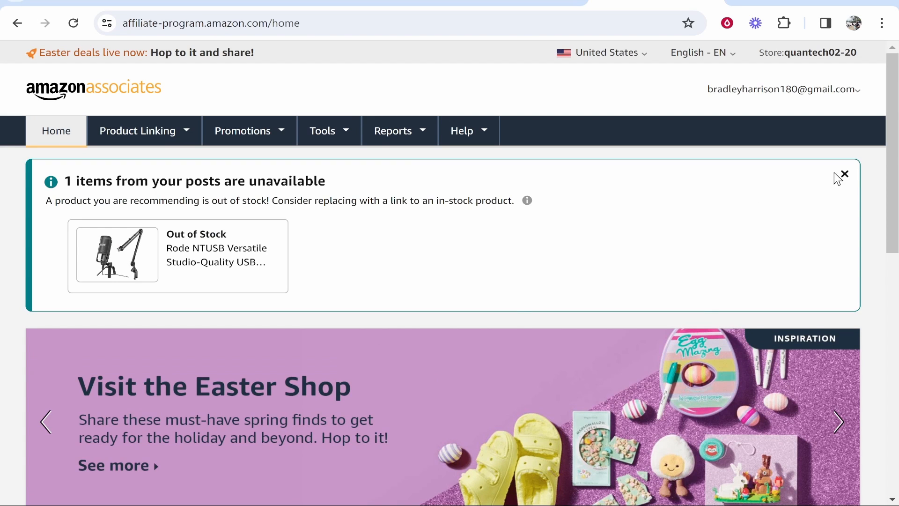
left_click(843, 173)
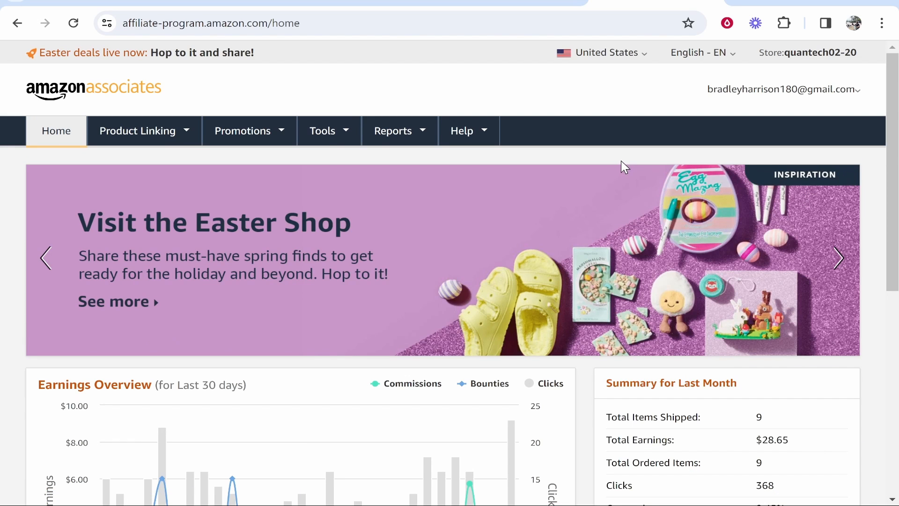
left_click(323, 130)
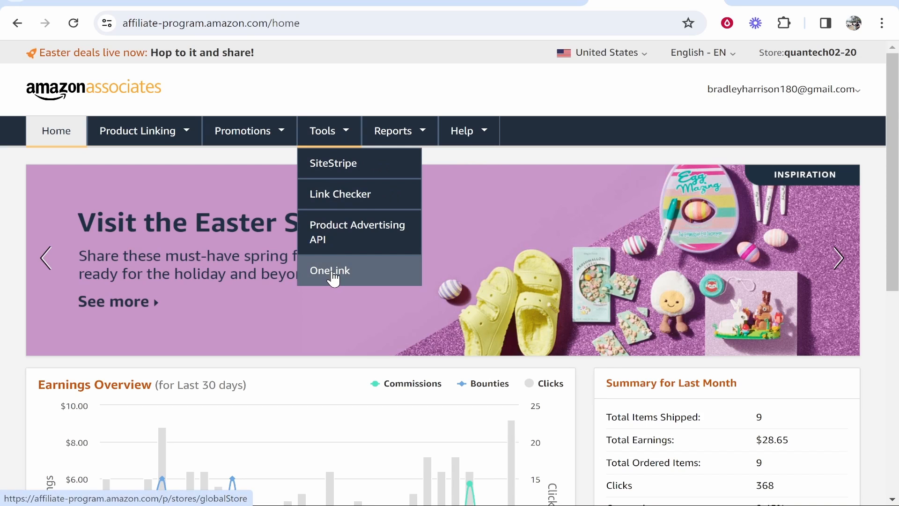
left_click(329, 270)
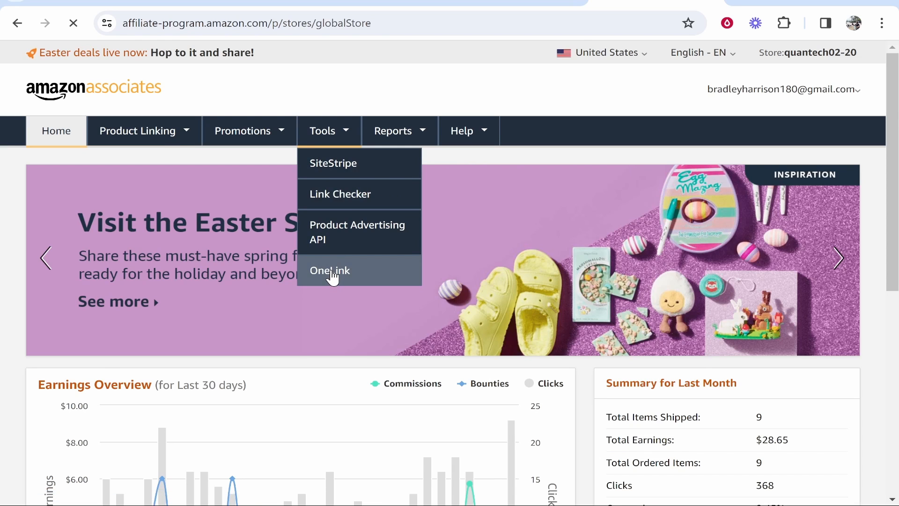
left_click(329, 270)
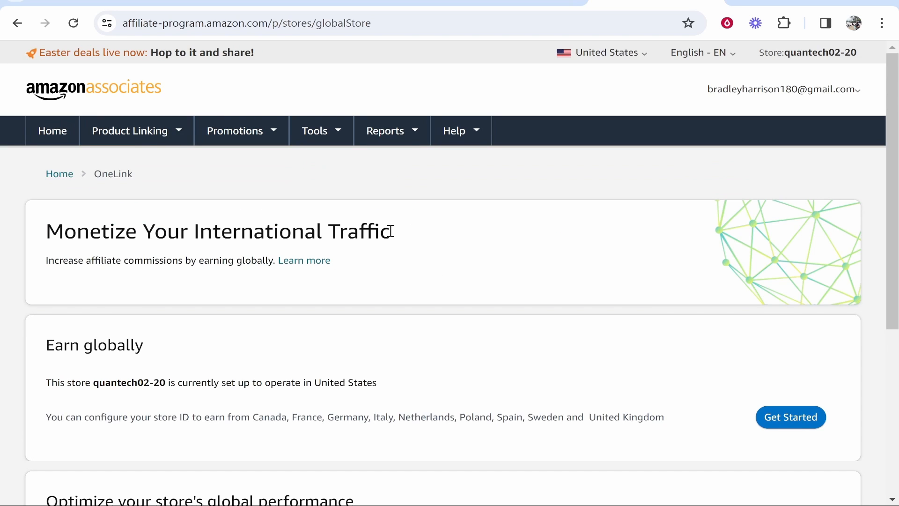
scroll("down", 3)
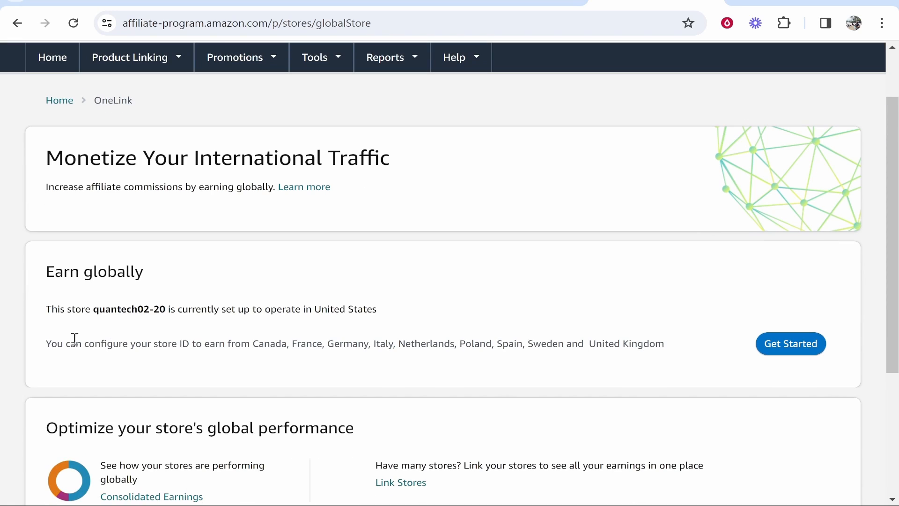
double_click(128, 309)
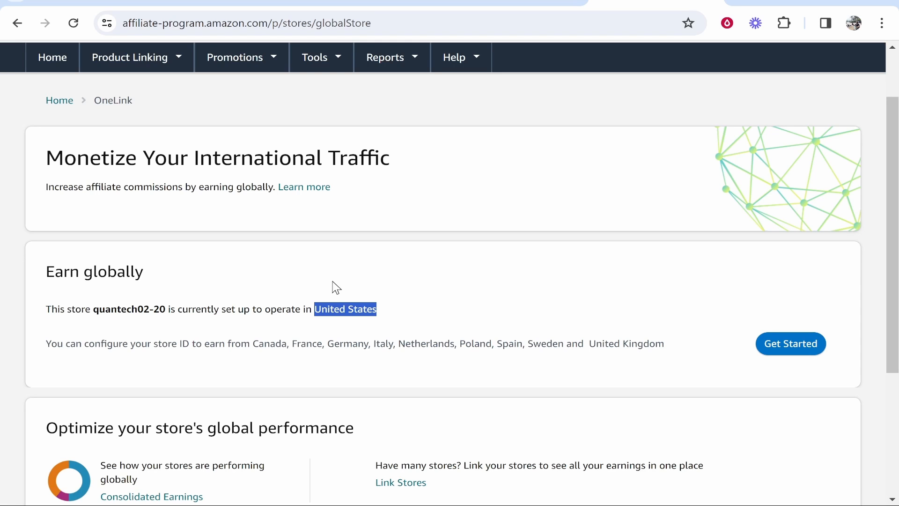
scroll("down", 3)
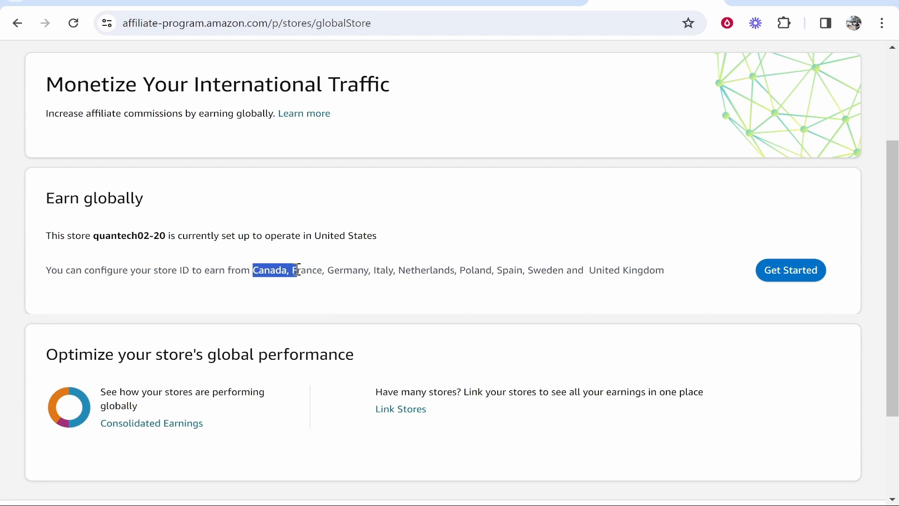
double_click(307, 271)
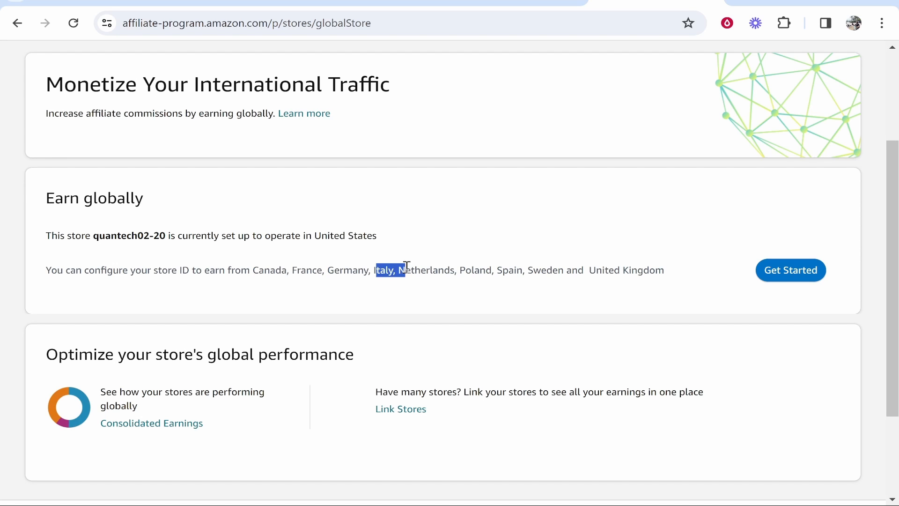
left_click(534, 269)
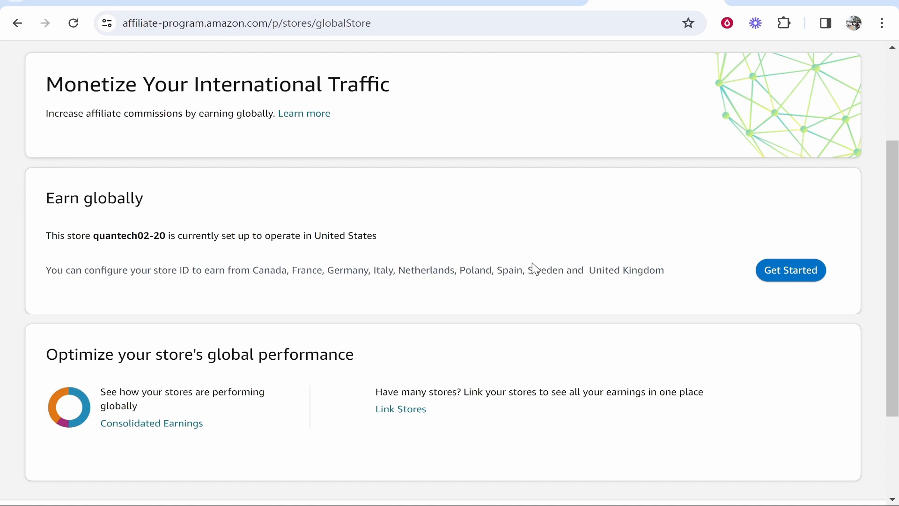
mouse_move(618, 276)
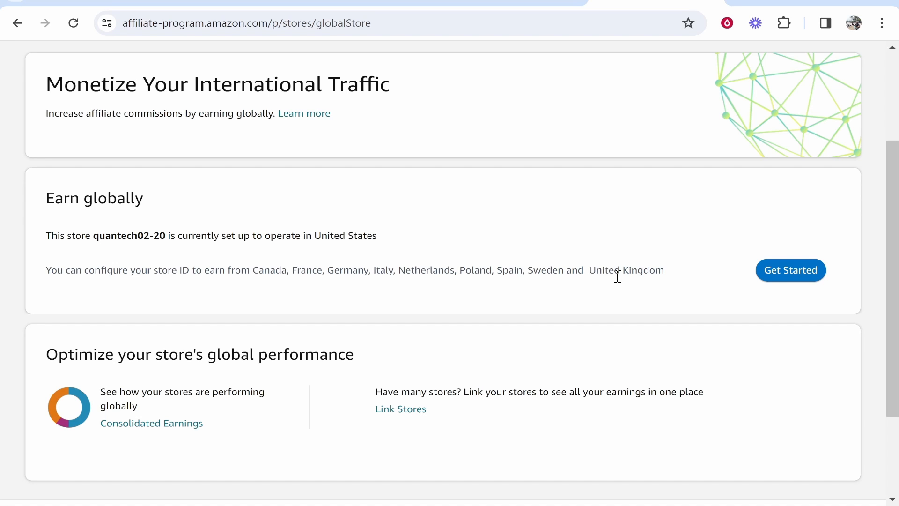
mouse_move(599, 275)
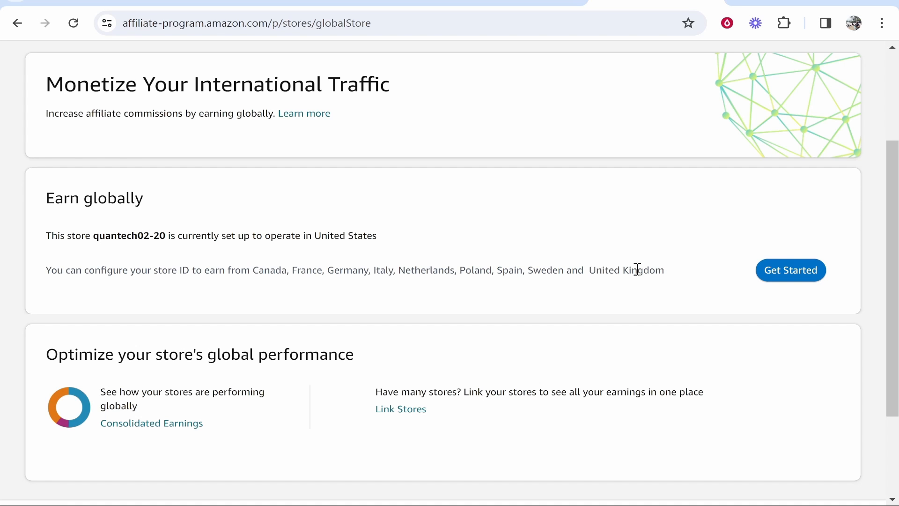
mouse_move(790, 277)
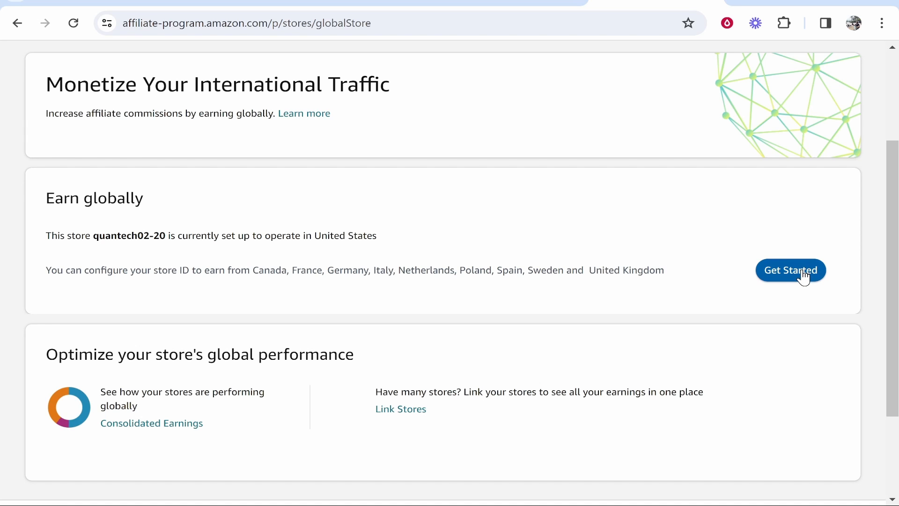
Start Earn Globally setup and tick United Kingdom in the Add countries list.
left_click(790, 270)
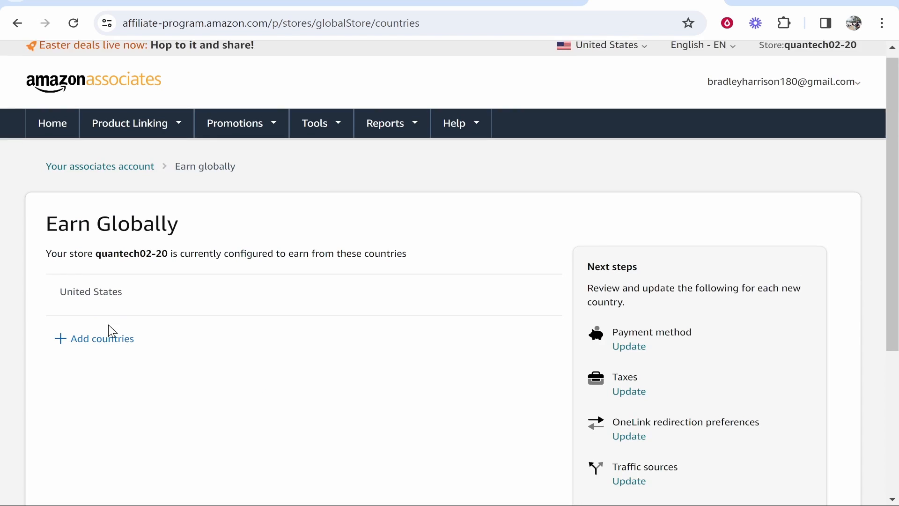
scroll("down", 3)
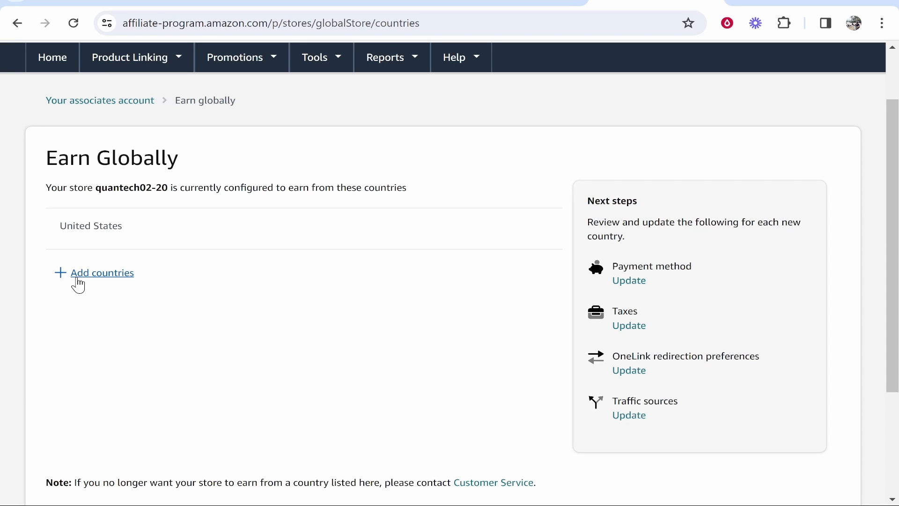
left_click(102, 273)
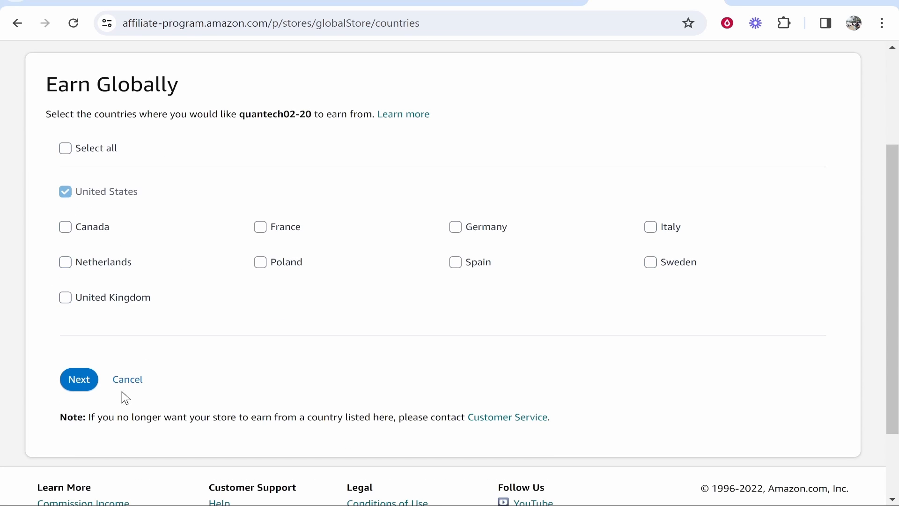
left_click(64, 297)
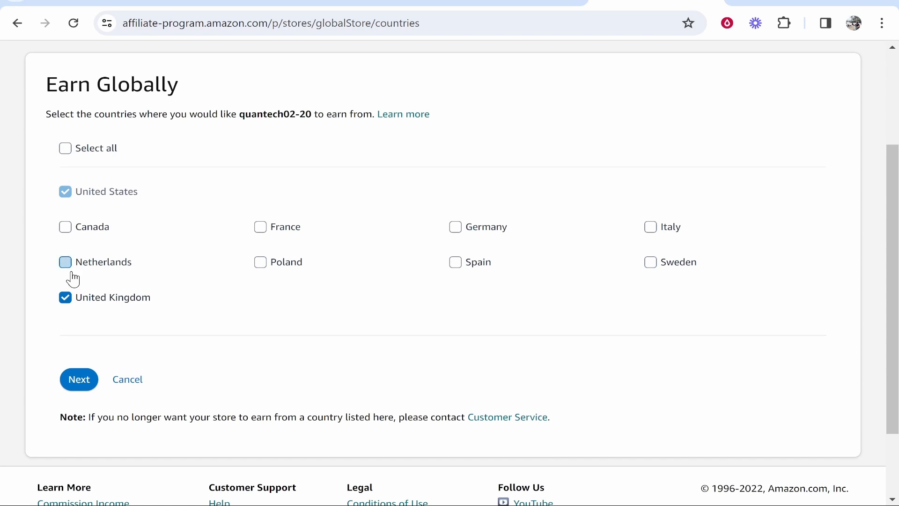
left_click(65, 262)
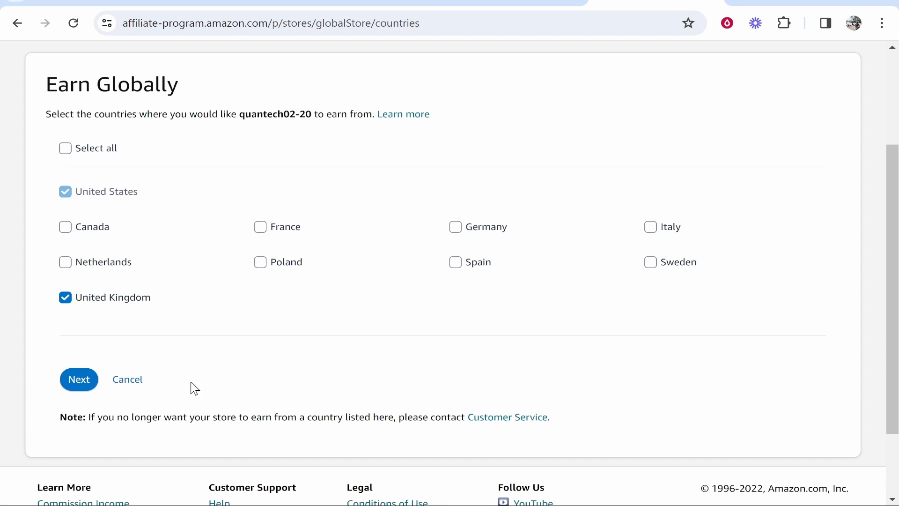
mouse_move(582, 232)
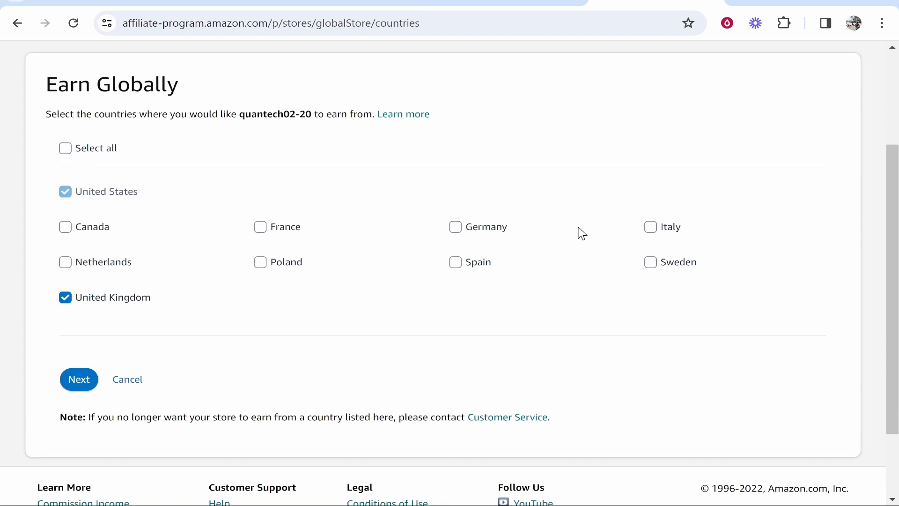
mouse_move(728, 118)
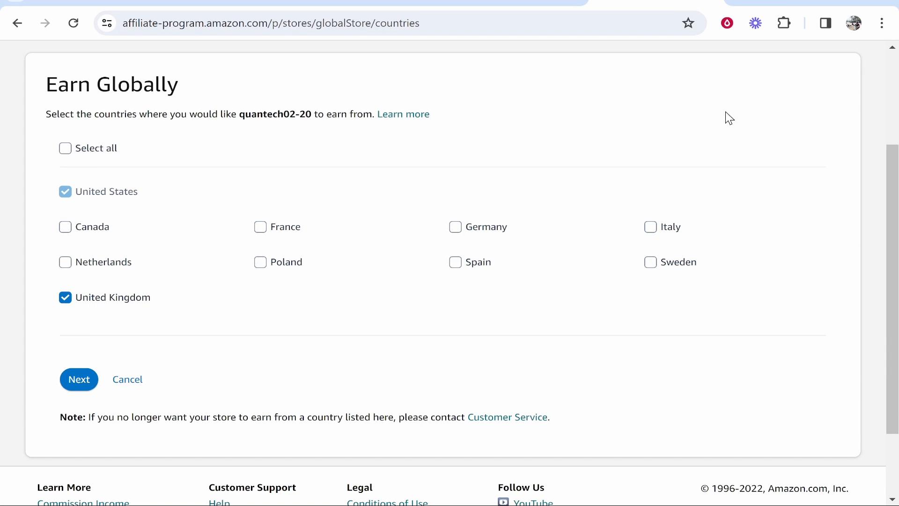
mouse_move(740, 123)
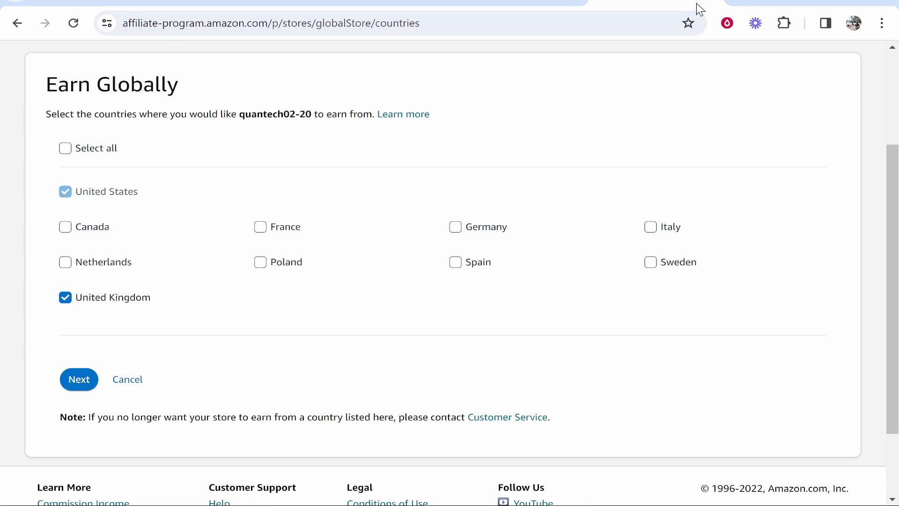
Search 'amazon it' and open the Amazon.it Associates Central result.
type("amazon it")
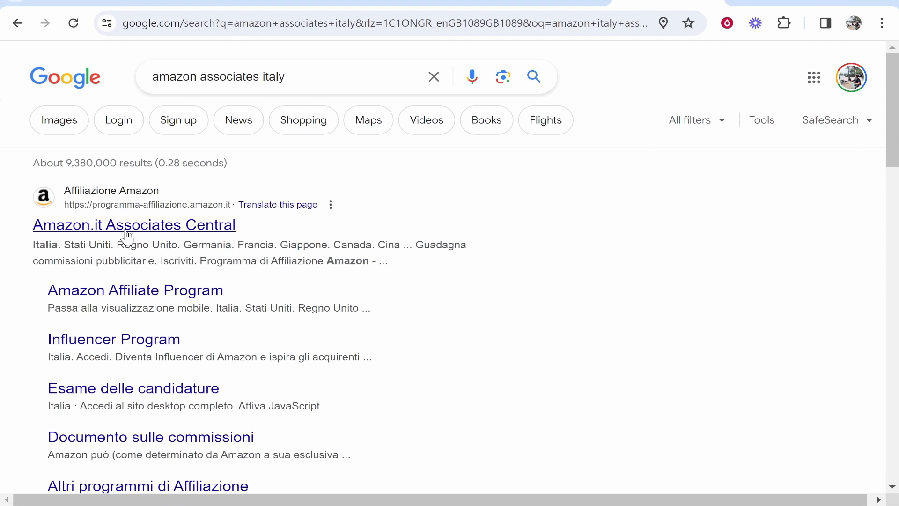
left_click(133, 224)
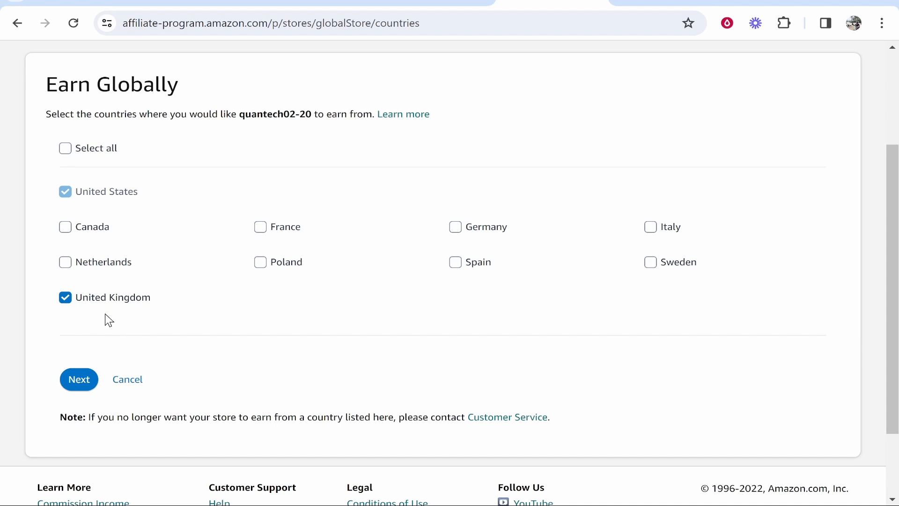
Accept and submit the United Kingdom Terms & Conditions.
left_click(79, 379)
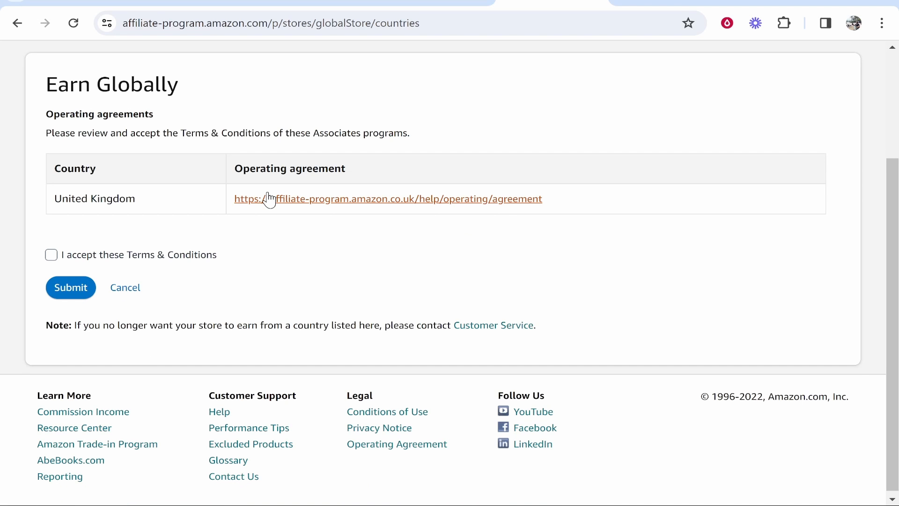
left_click(51, 254)
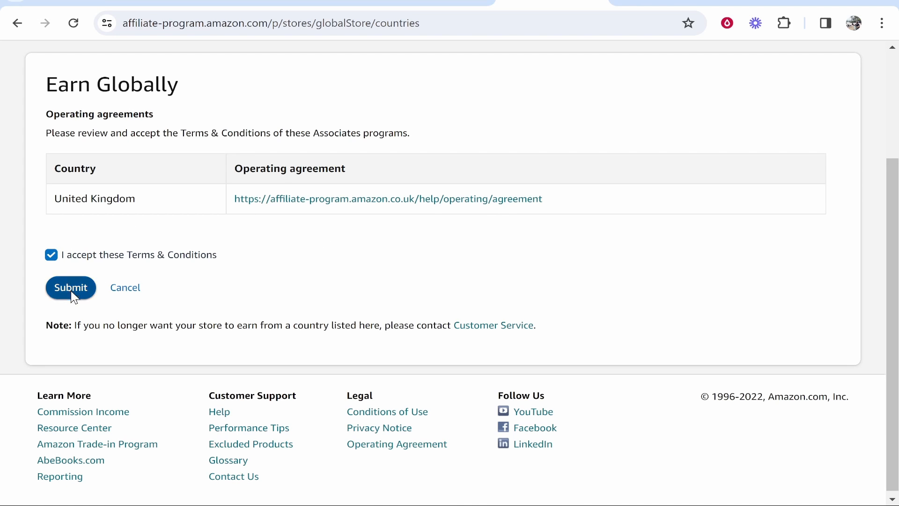
left_click(70, 287)
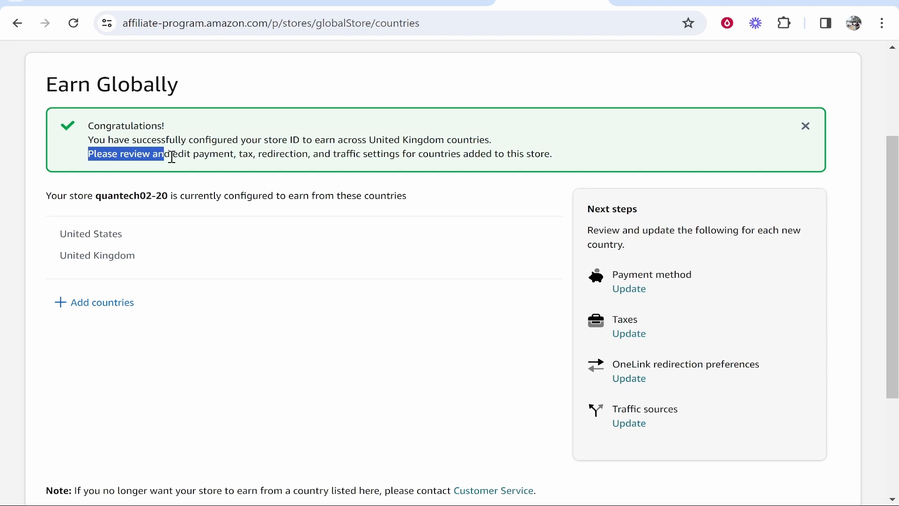
left_click_drag(169, 154, 321, 154)
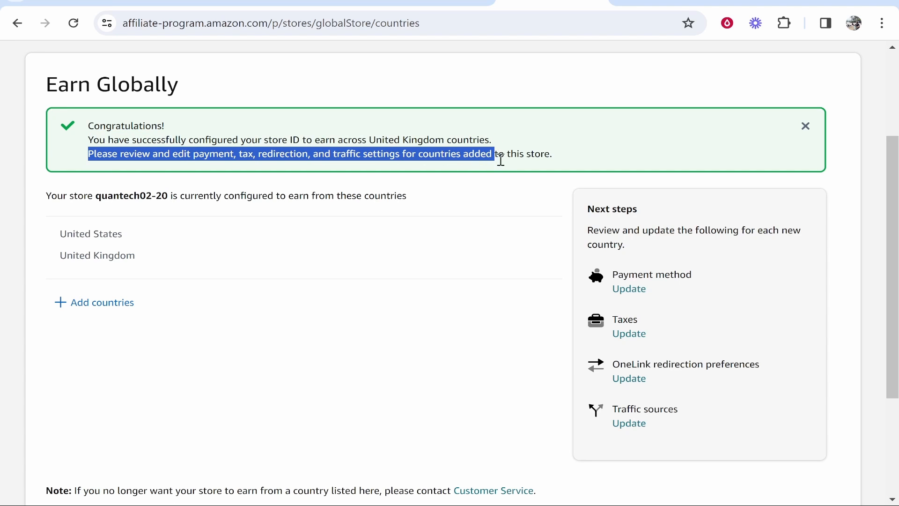
left_click(175, 284)
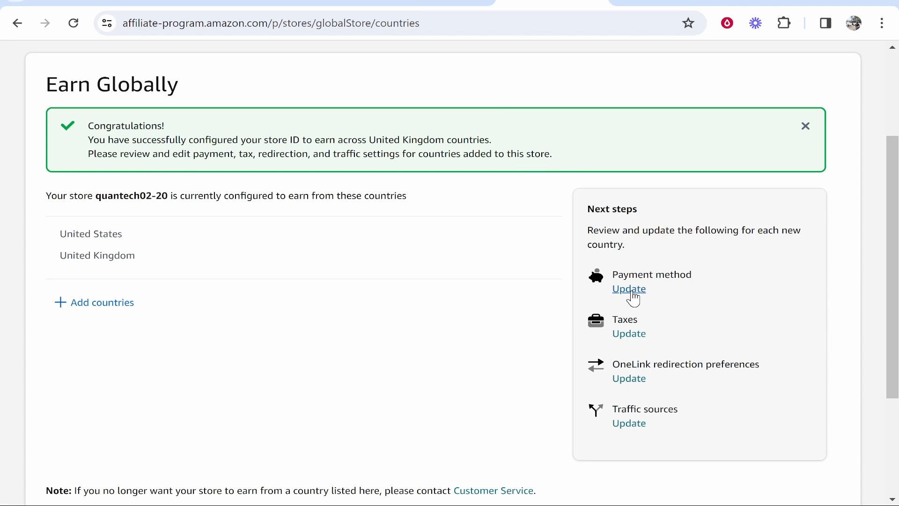
Review the payment method page, then open OneLink redirection preferences.
left_click(628, 289)
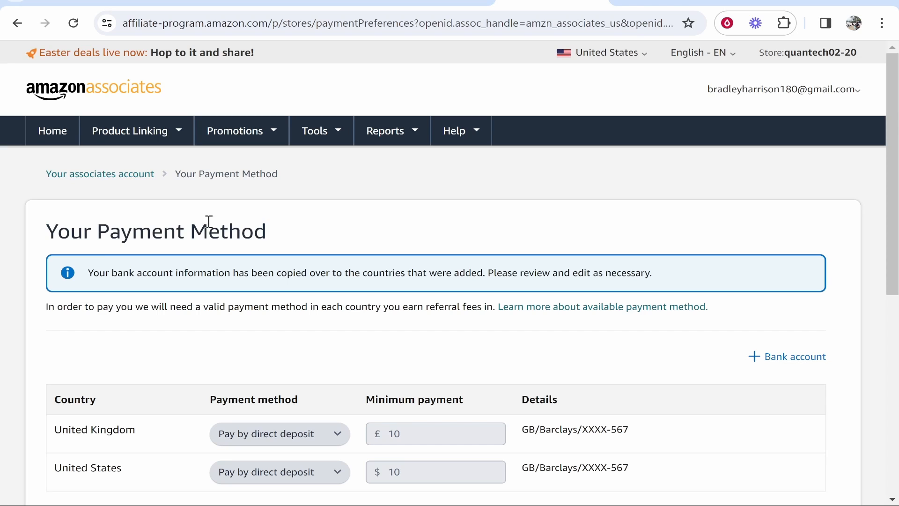
mouse_move(313, 223)
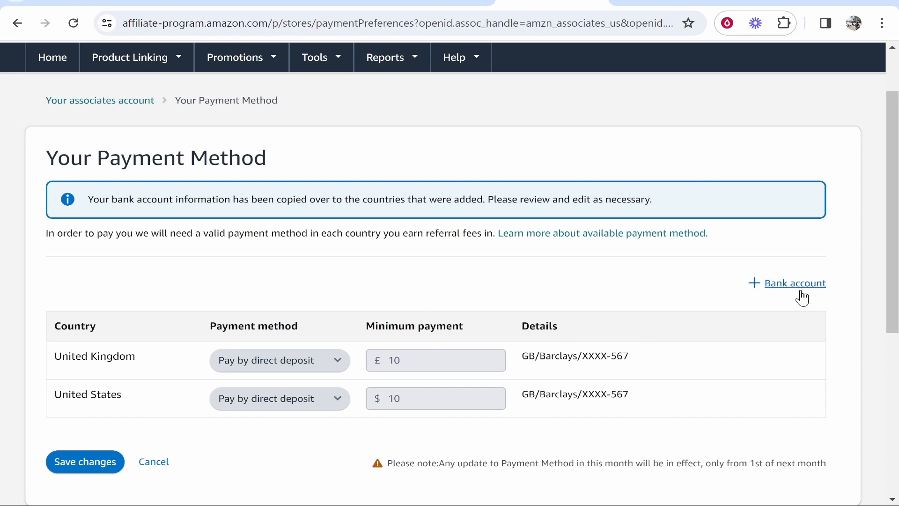
mouse_move(510, 322)
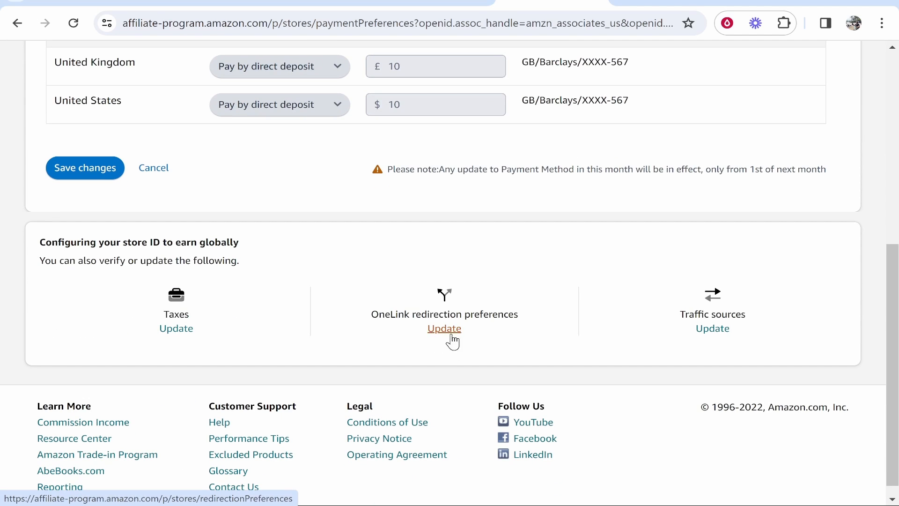
right_click(443, 328)
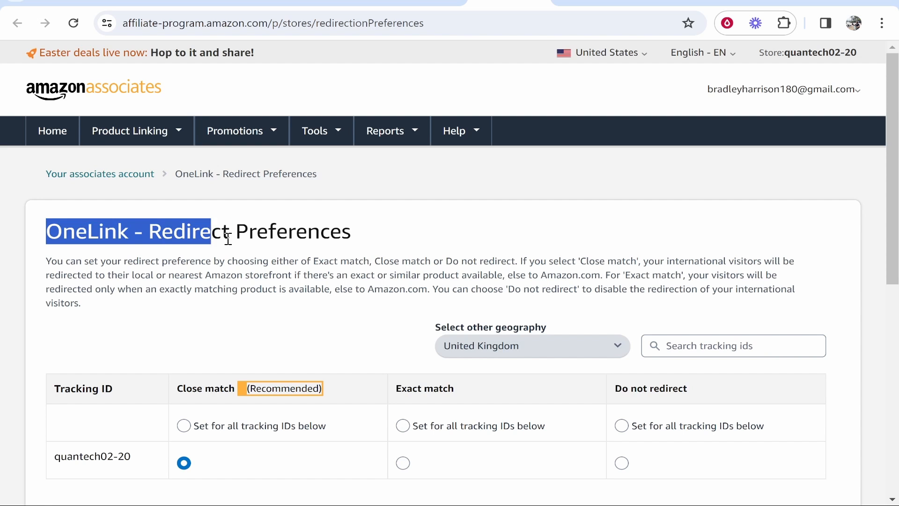
scroll("down", 3)
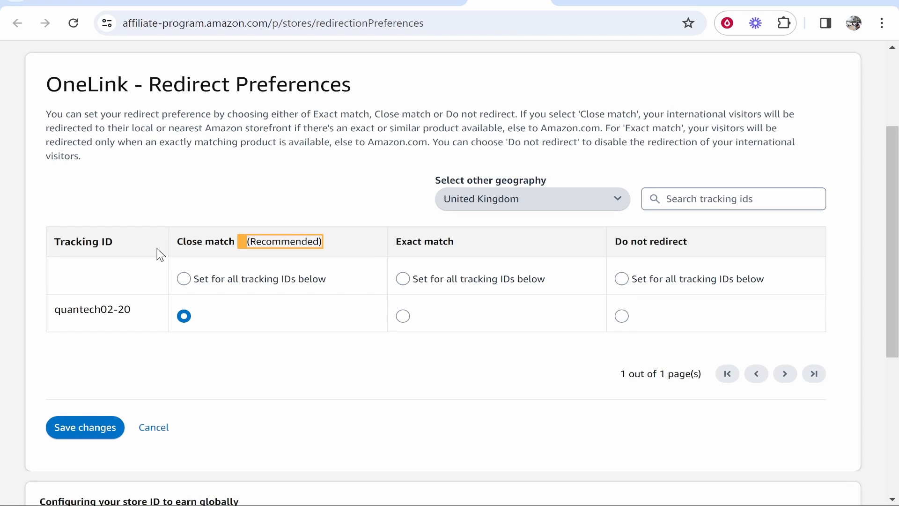
mouse_move(233, 241)
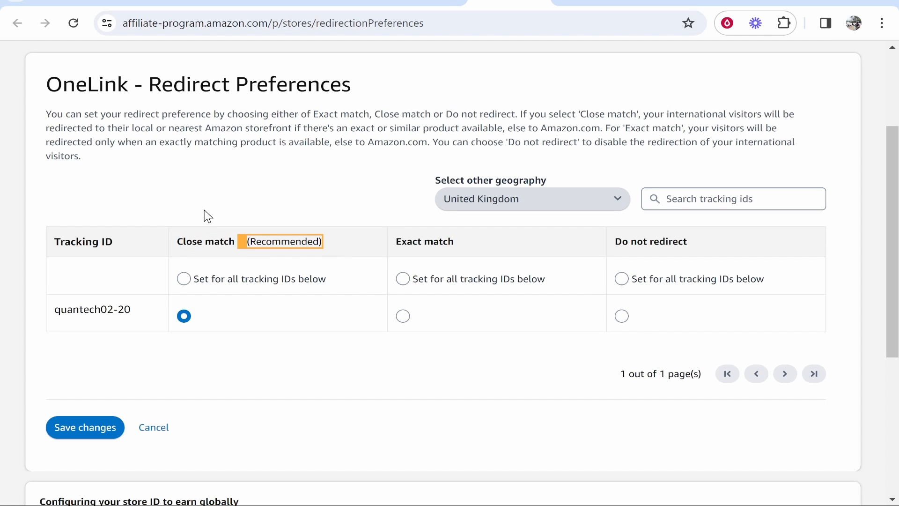
mouse_move(599, 112)
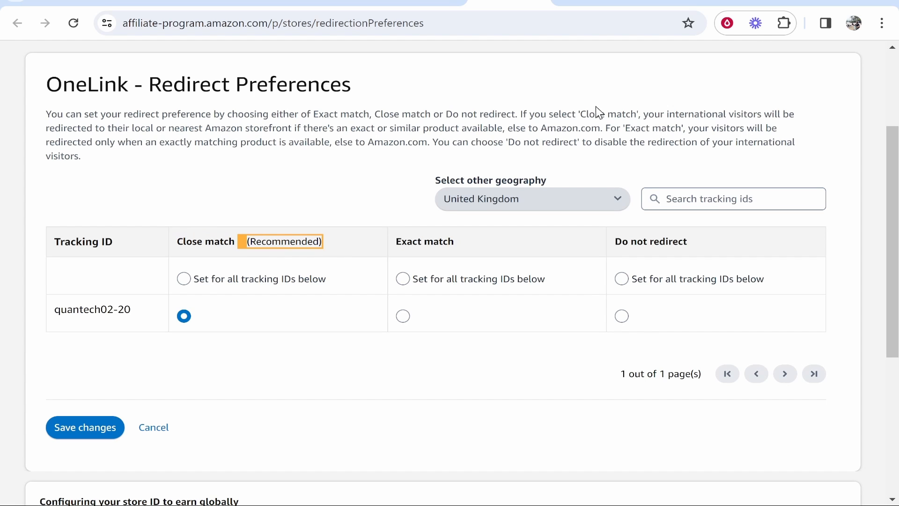
left_click_drag(519, 114, 638, 113)
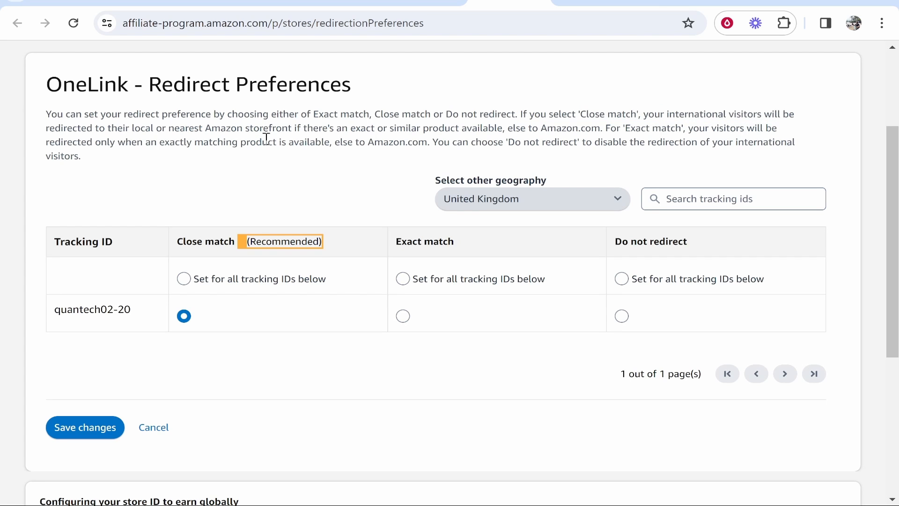
mouse_move(416, 125)
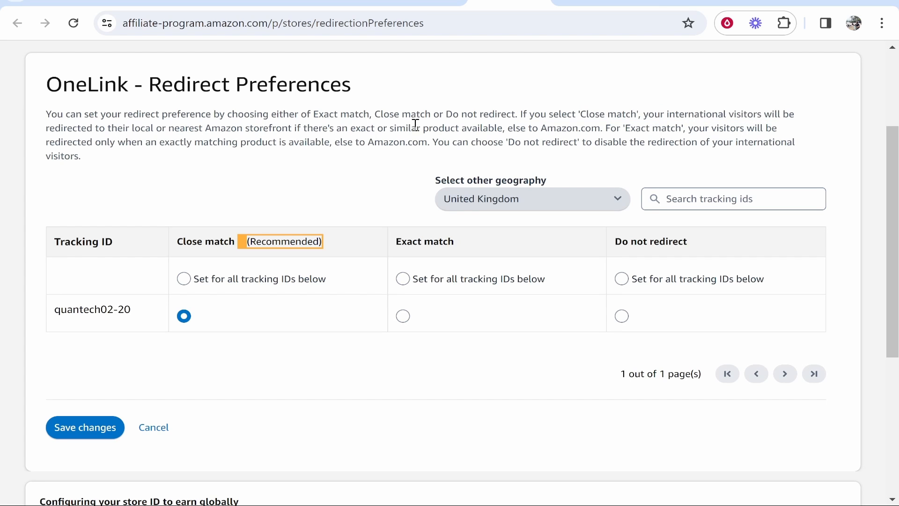
mouse_move(482, 126)
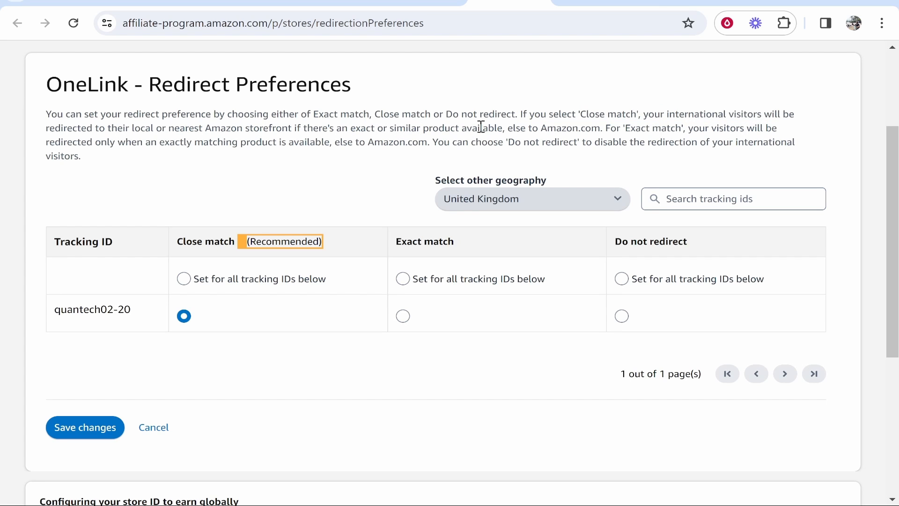
mouse_move(781, 128)
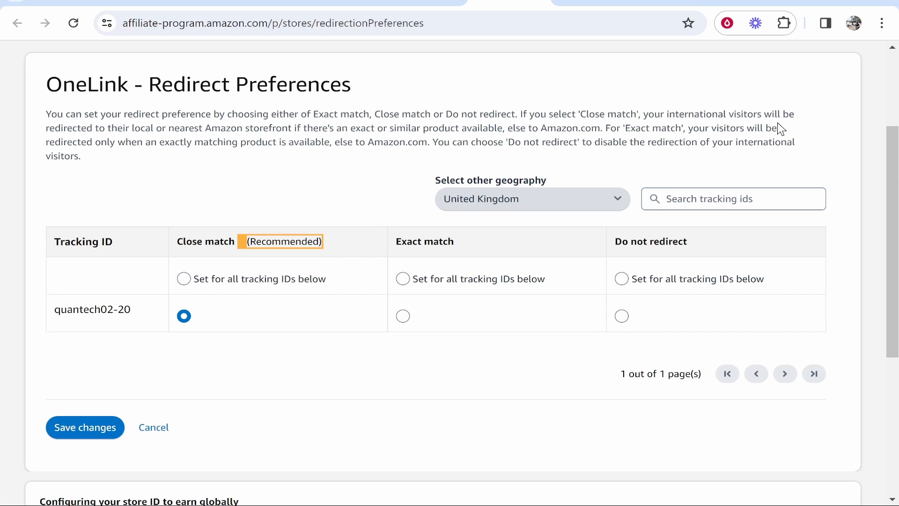
mouse_move(228, 243)
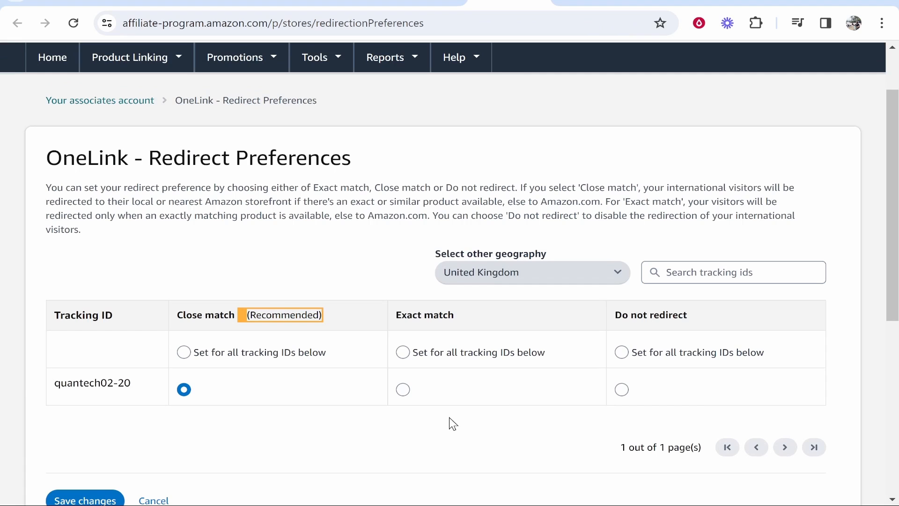
mouse_move(432, 265)
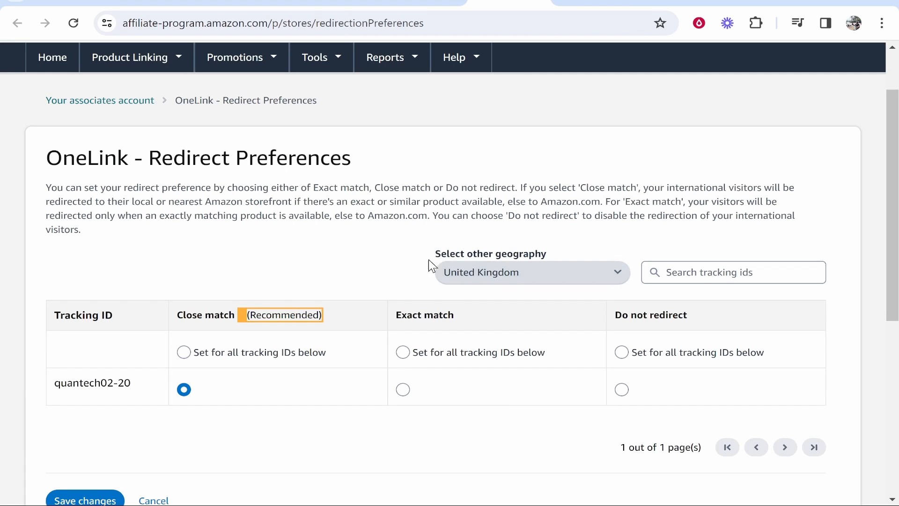
mouse_move(283, 194)
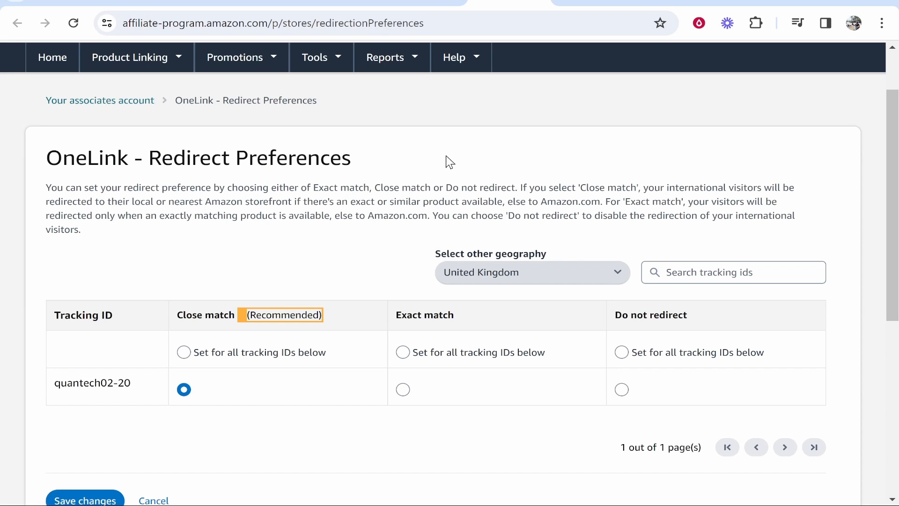
mouse_move(148, 166)
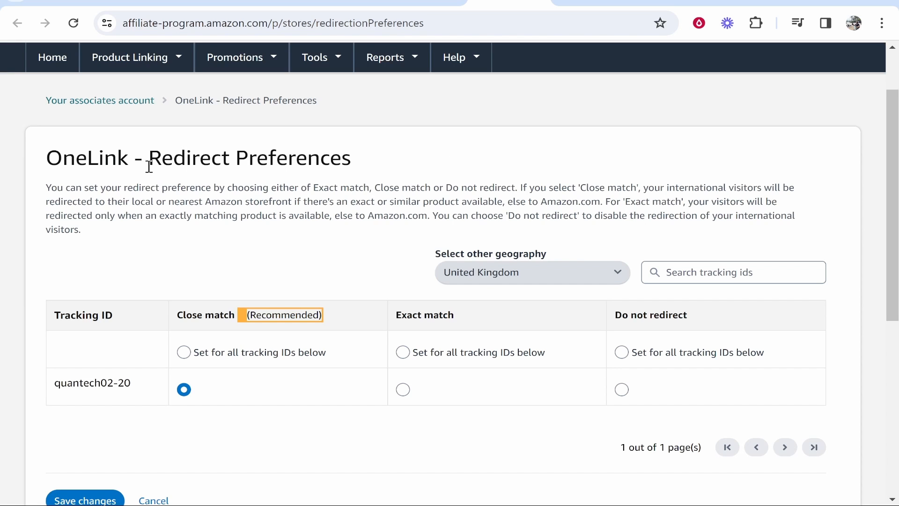
Link the United Kingdom store ID strmadeas-21 from the Link Stores page.
left_click(100, 100)
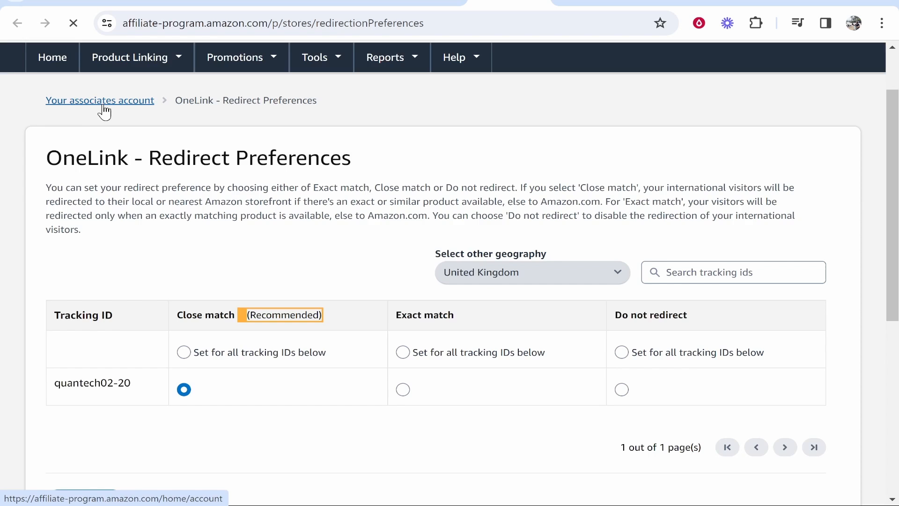
left_click(100, 100)
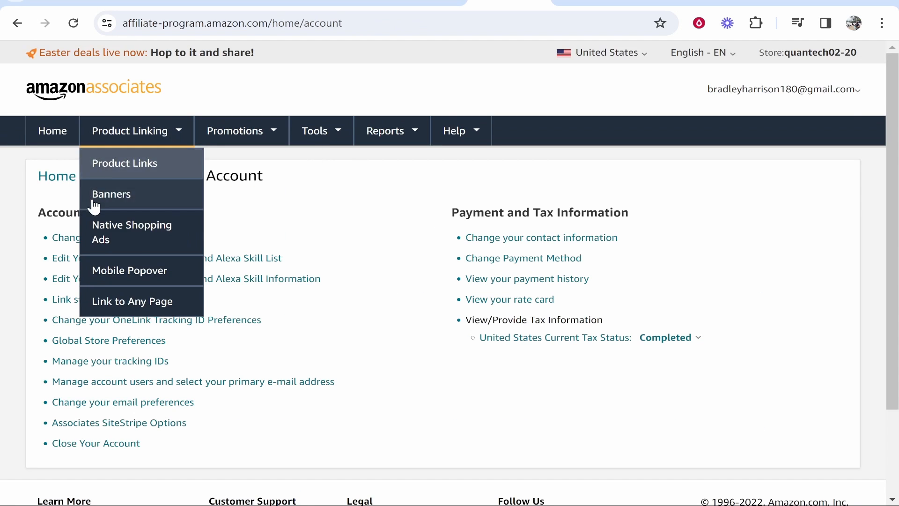
left_click(782, 89)
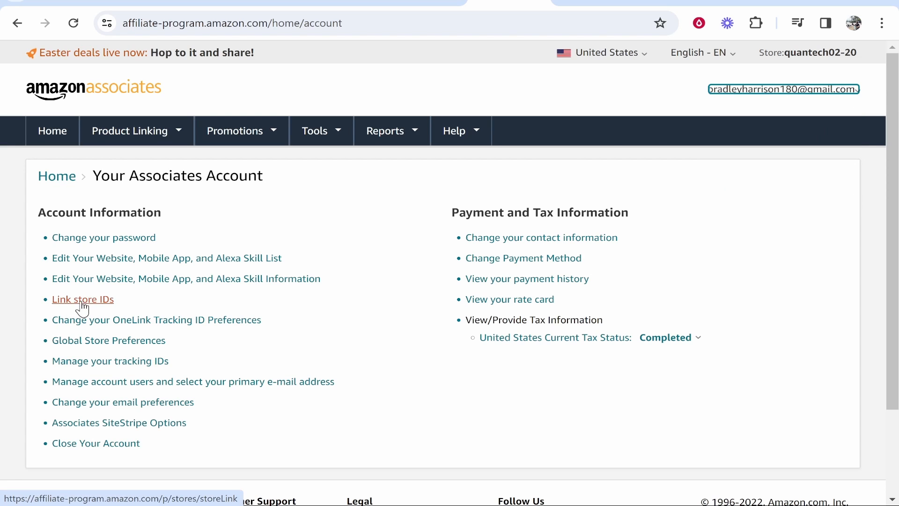
left_click(82, 299)
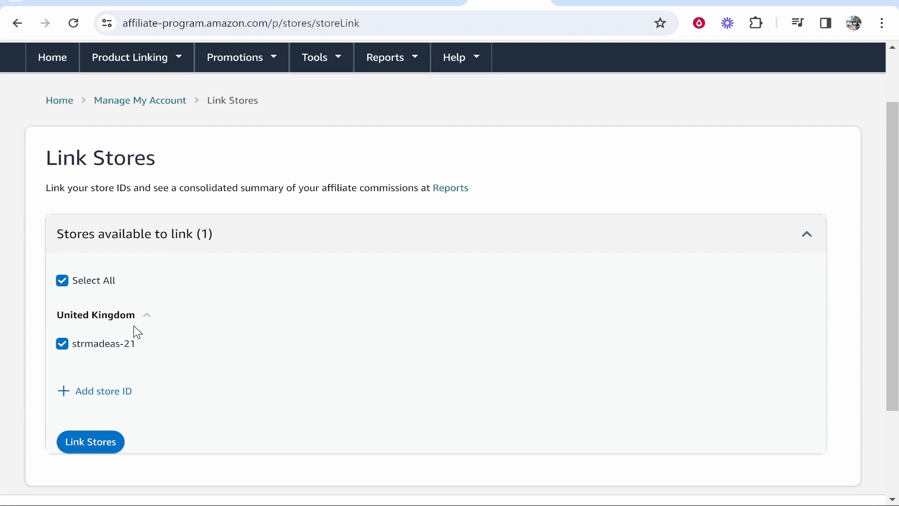
mouse_move(159, 296)
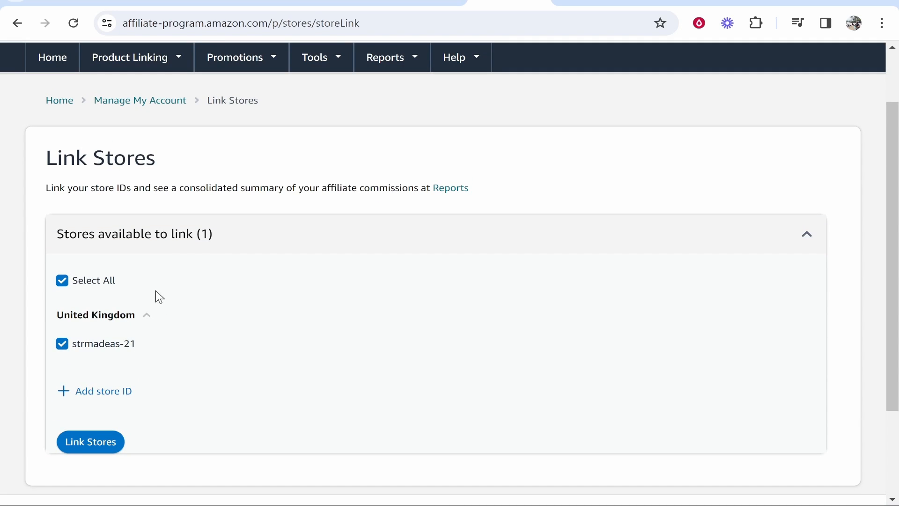
mouse_move(122, 332)
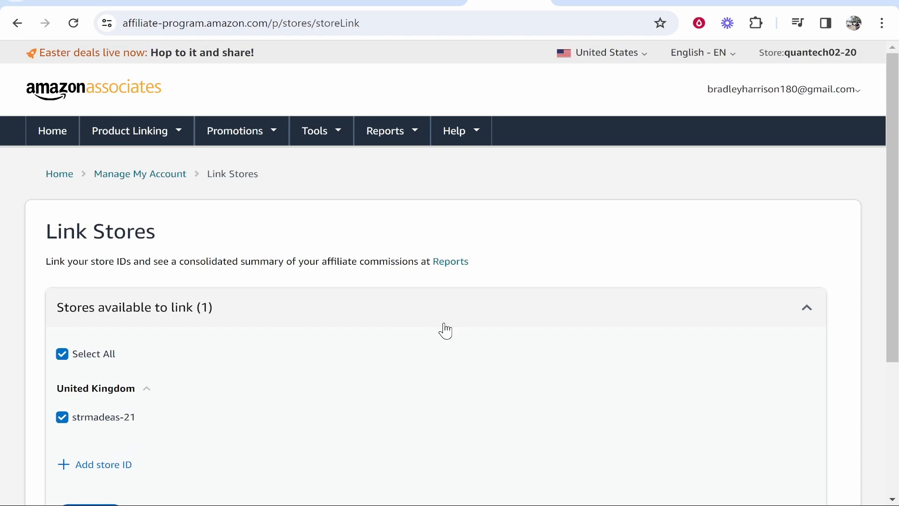
mouse_move(699, 156)
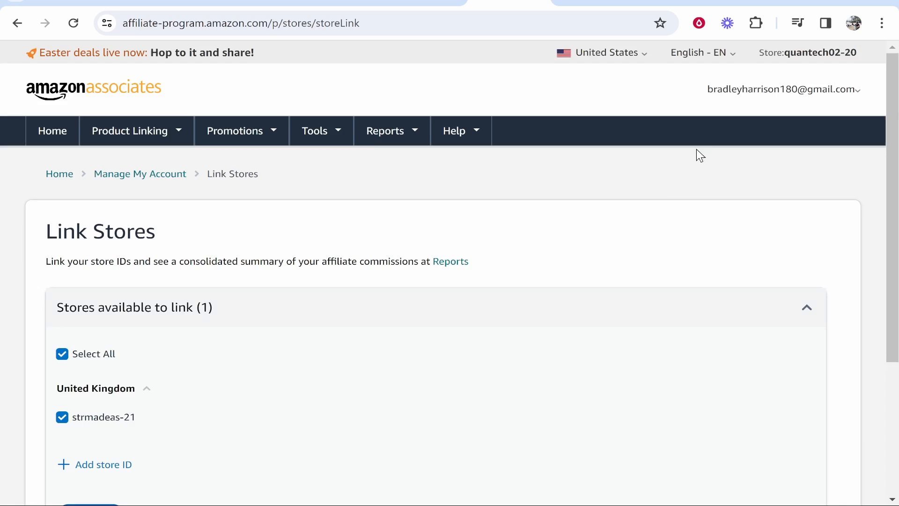
scroll("down", 3)
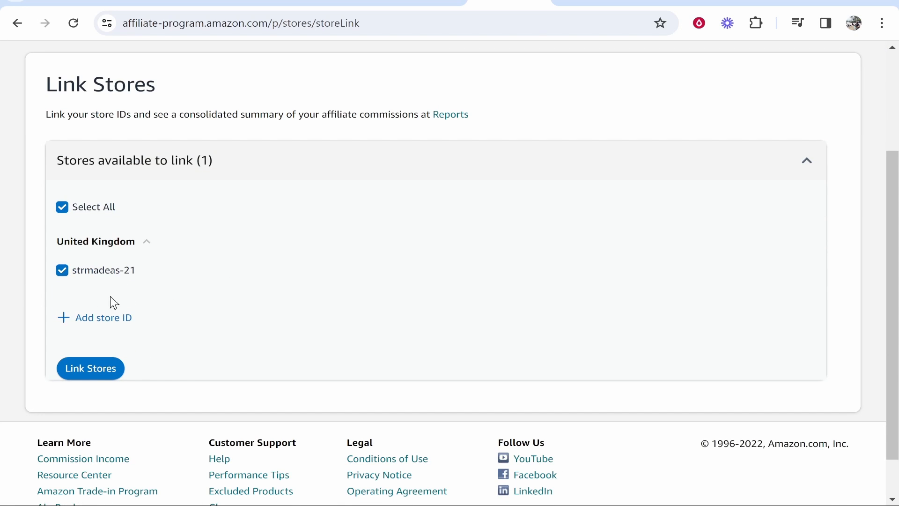
mouse_move(96, 306)
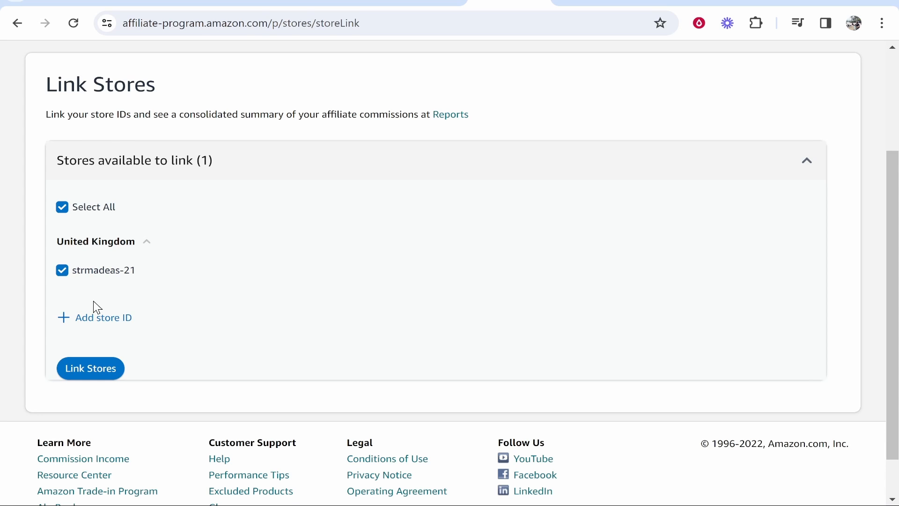
left_click(102, 317)
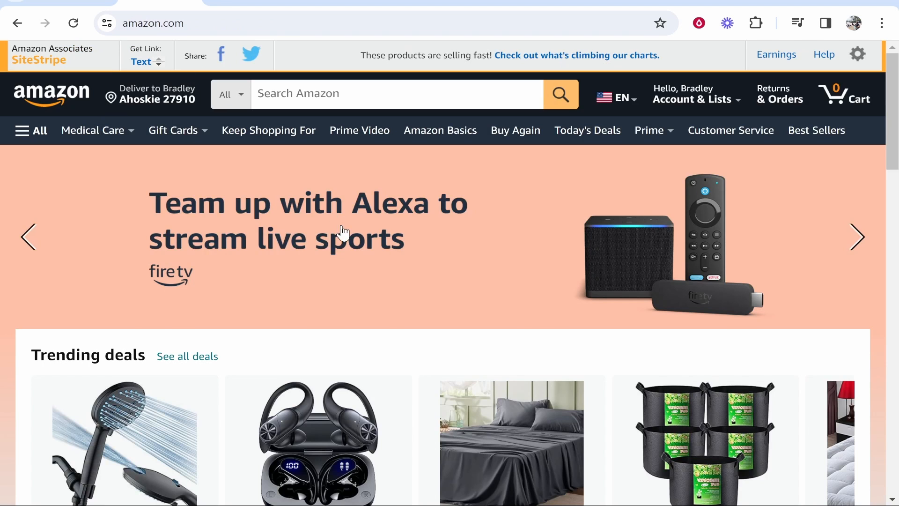
Generate a short SiteStripe text link for the AquaCare shower head page.
left_click(124, 442)
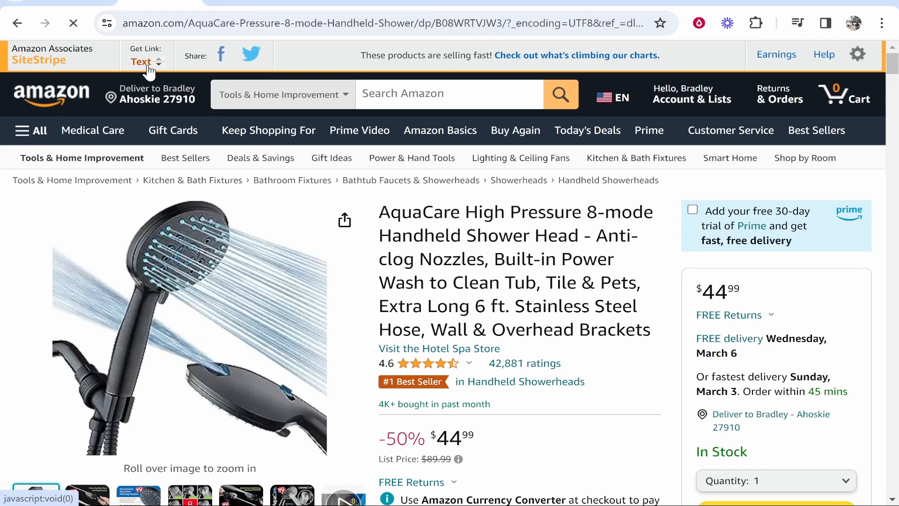
left_click(141, 61)
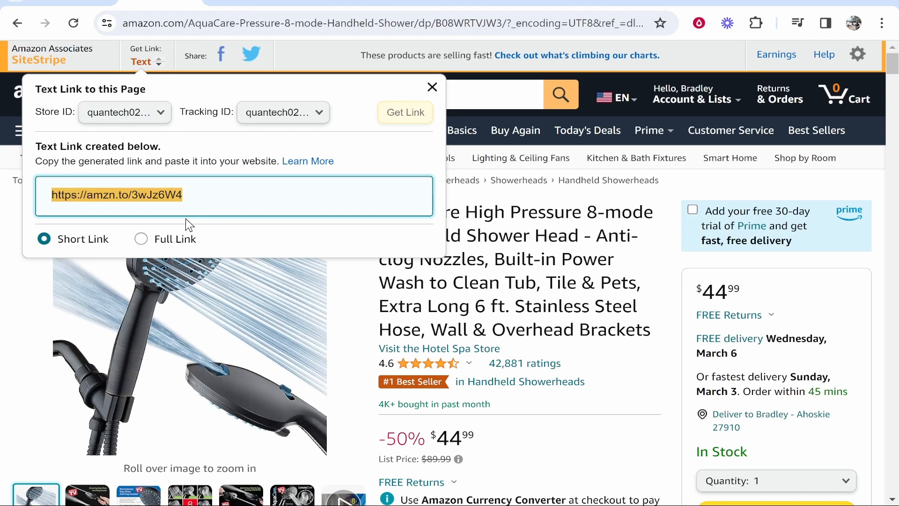
left_click(432, 87)
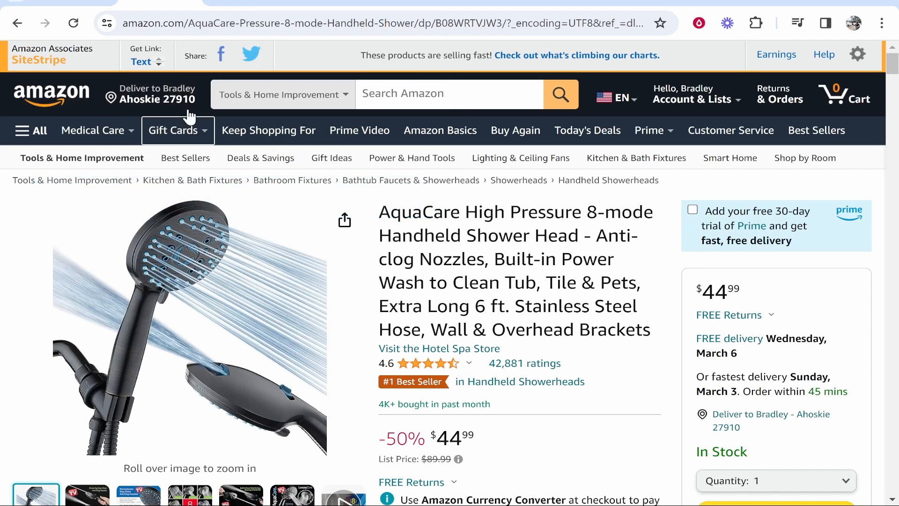
left_click(141, 61)
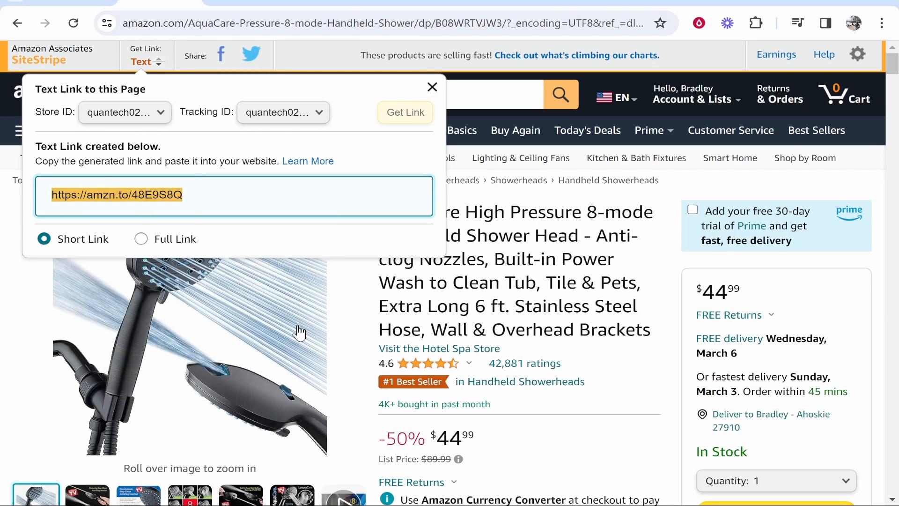
left_click(381, 488)
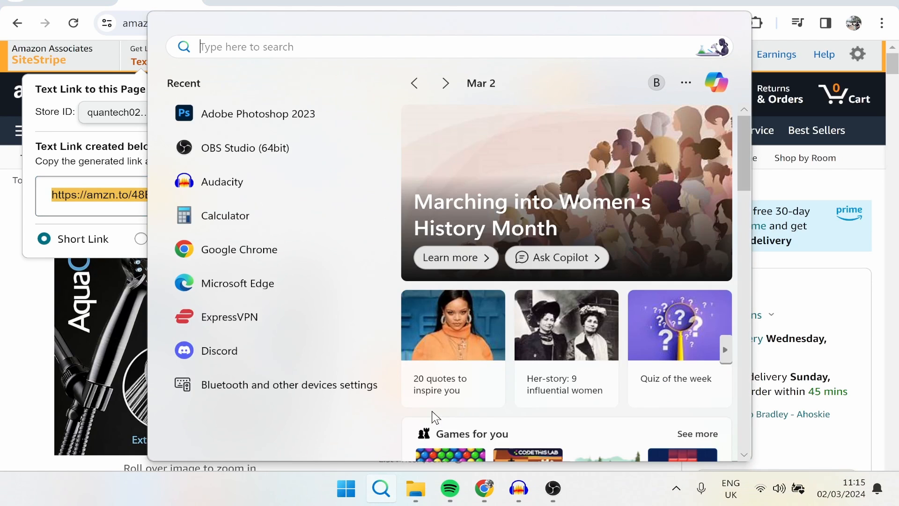
Launch ExpressVPN and pick a United Kingdom server location.
type("expressVPN")
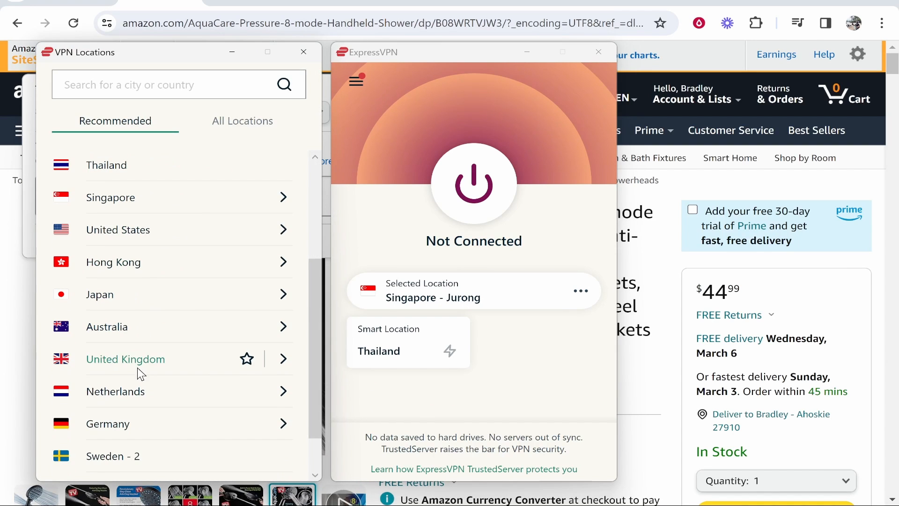
left_click(125, 360)
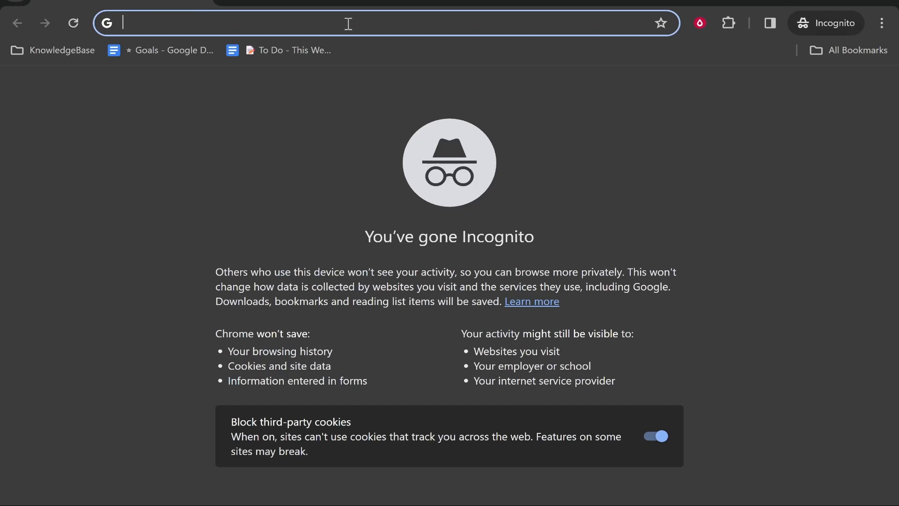
type("https://amzn.to/48E9S8Q")
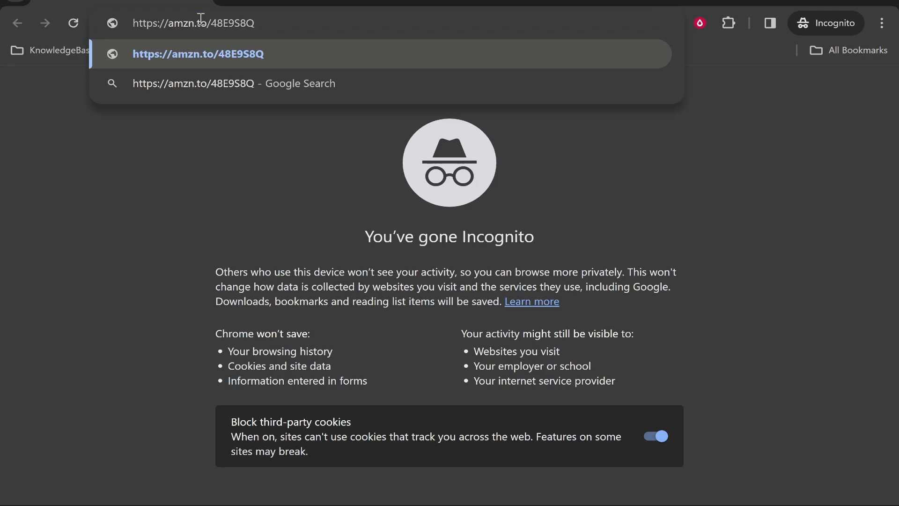
key("Enter")
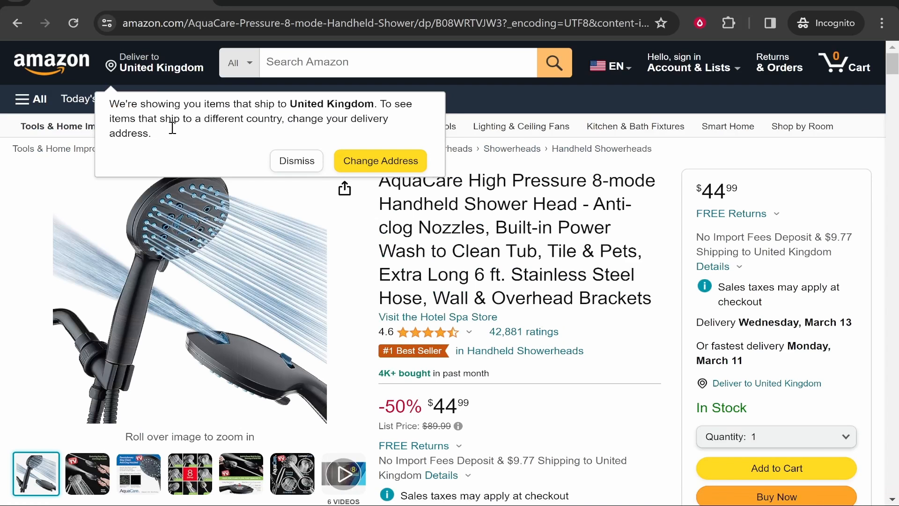
left_click(384, 24)
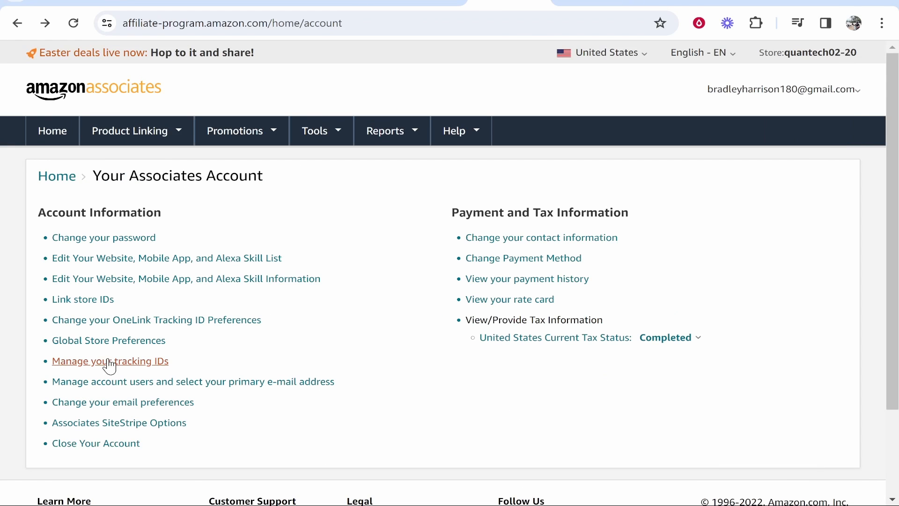
Check Global Store Preferences, then view tracking IDs and highlight the 24-hour OneLink note.
left_click(108, 340)
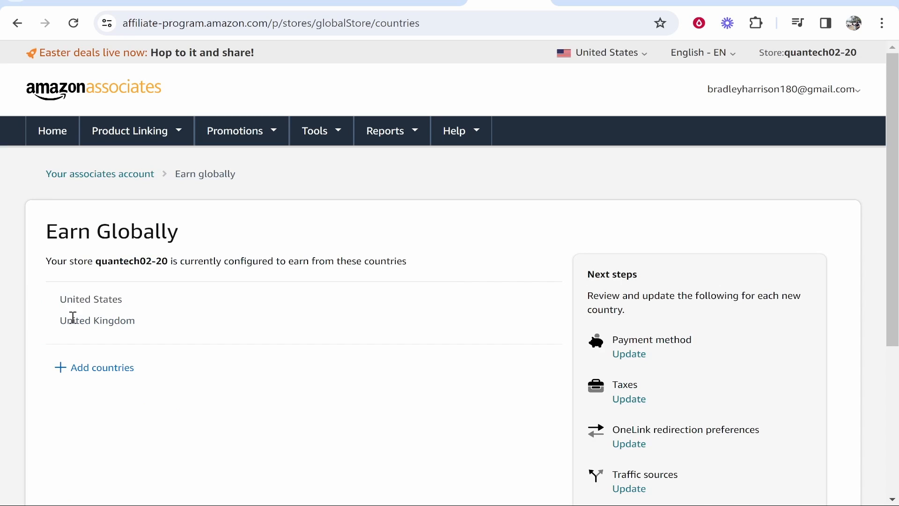
left_click(100, 174)
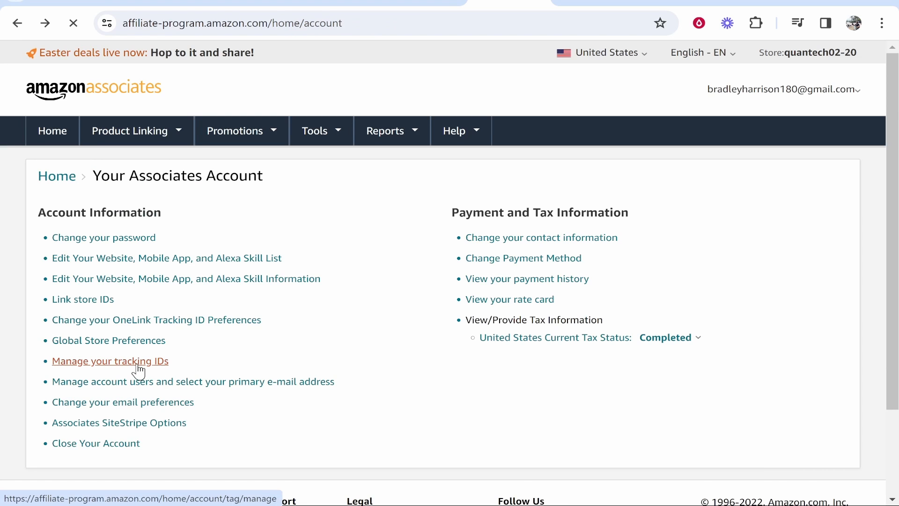
left_click(110, 361)
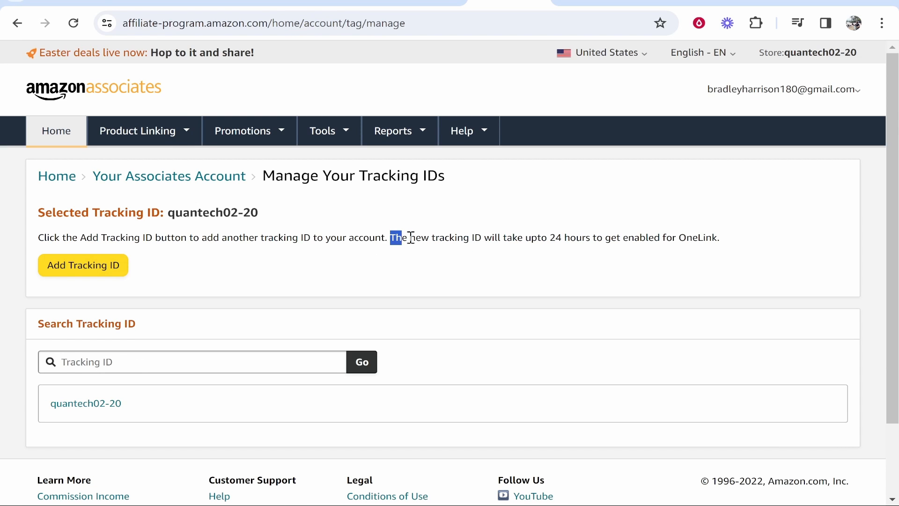
left_click_drag(391, 237, 658, 237)
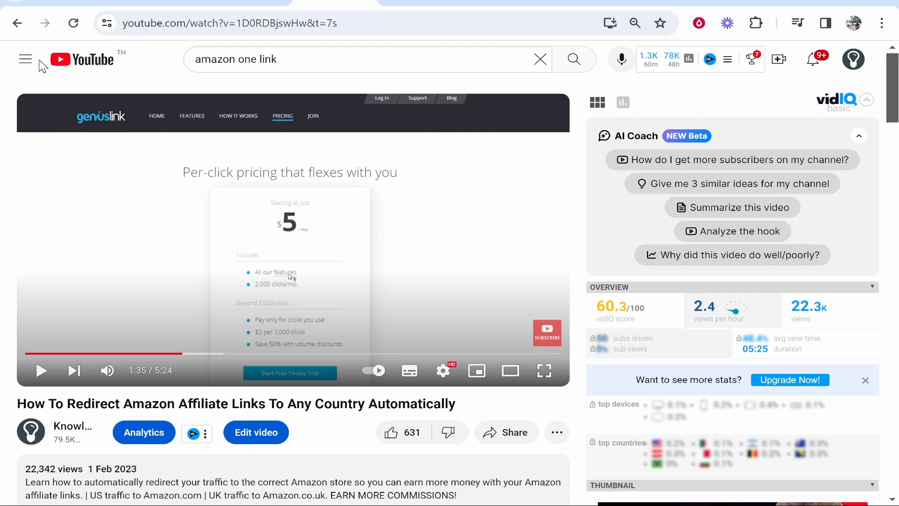
mouse_move(87, 91)
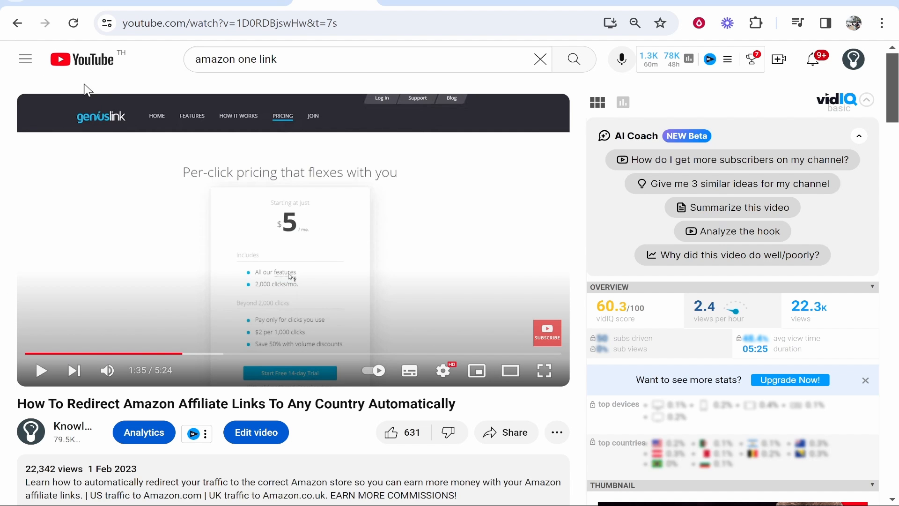
mouse_move(194, 201)
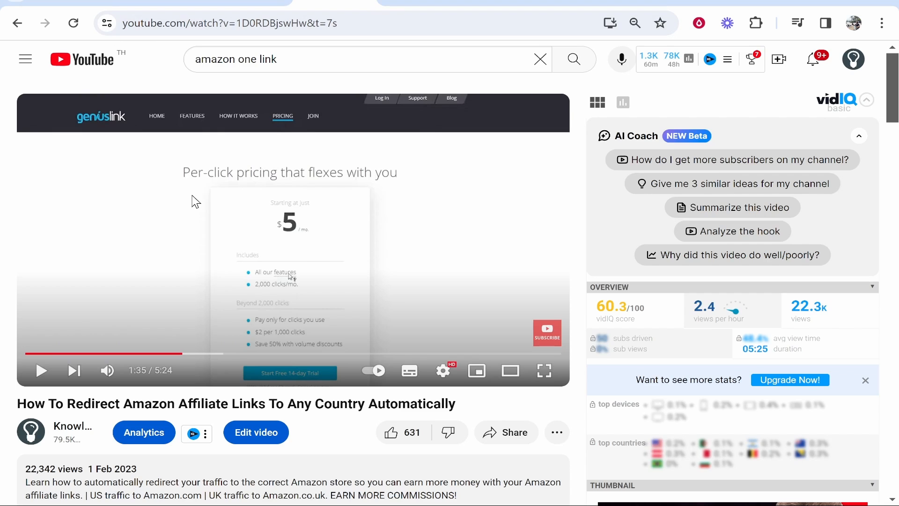
mouse_move(189, 200)
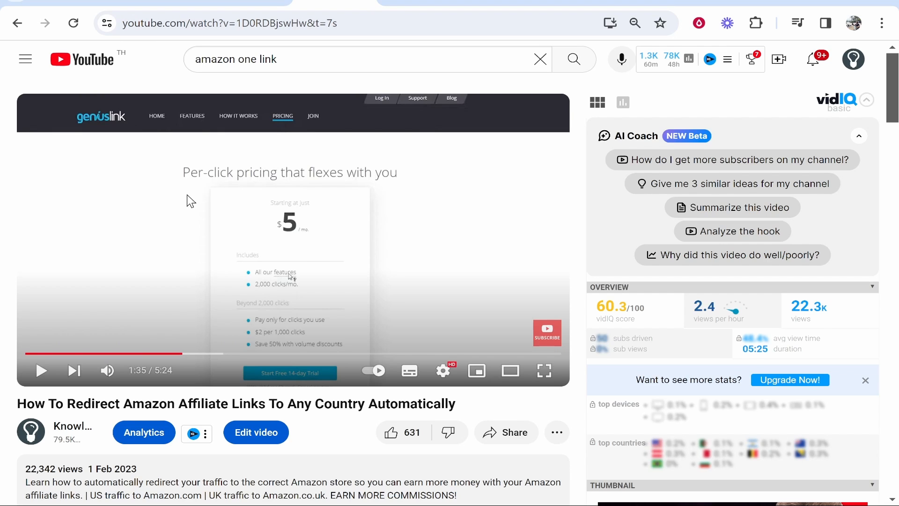